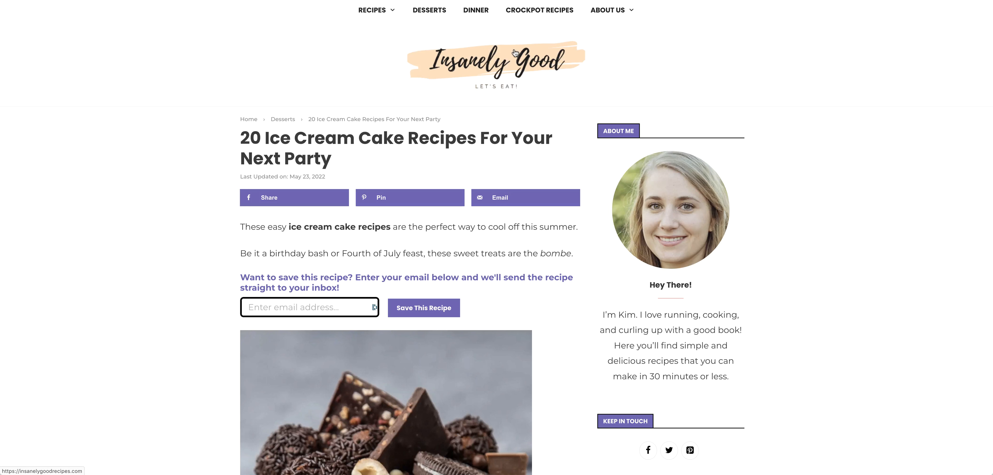
mouse_move(524, 100)
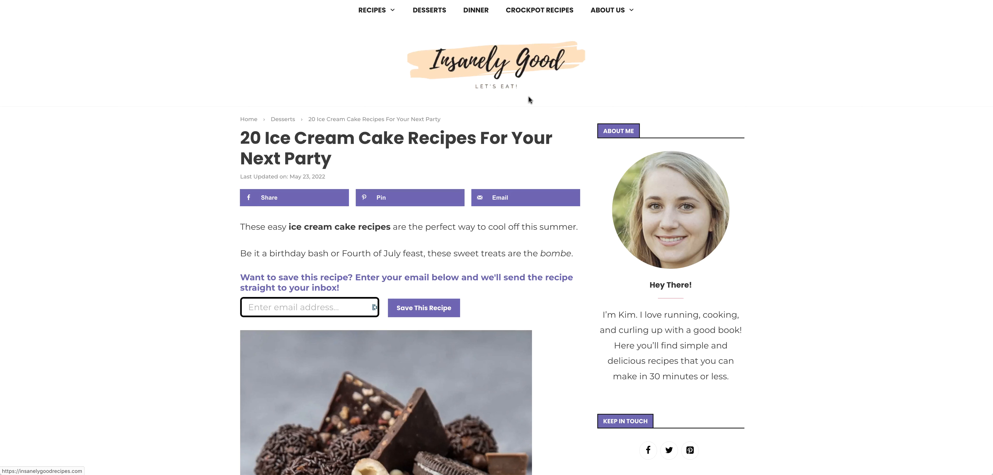
mouse_move(232, 60)
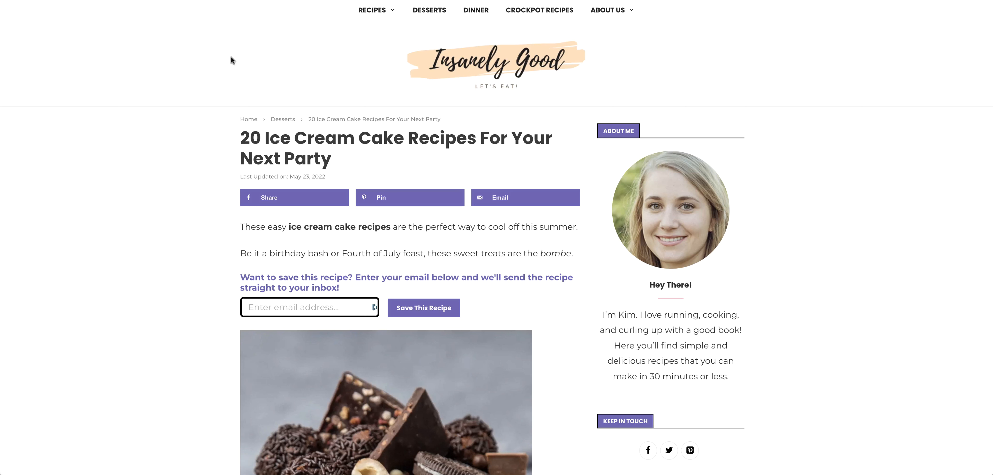
Scroll past the article intro to recipe 1, Baked Alaska
scroll(down, 3)
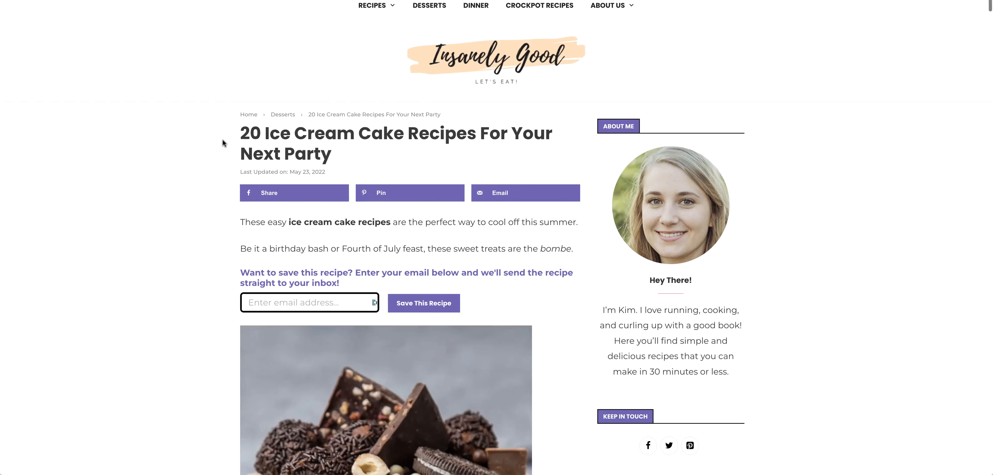
scroll(down, 3)
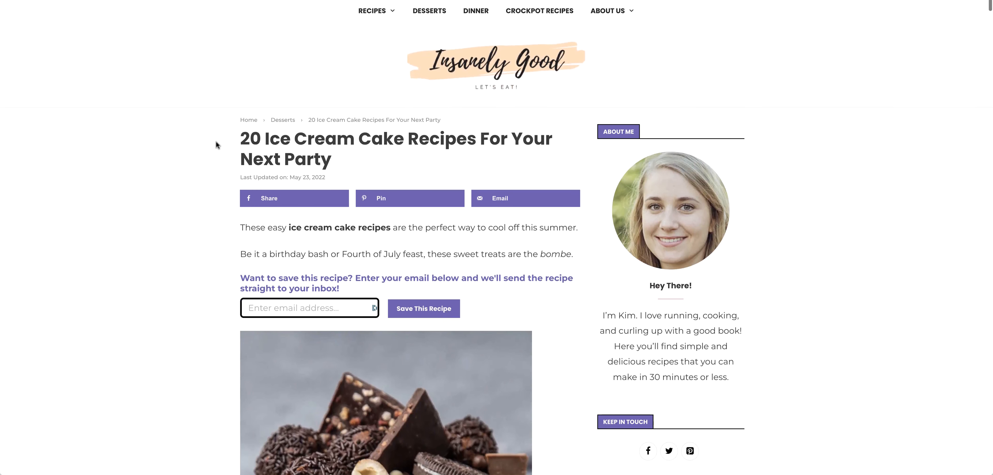
scroll(down, 3)
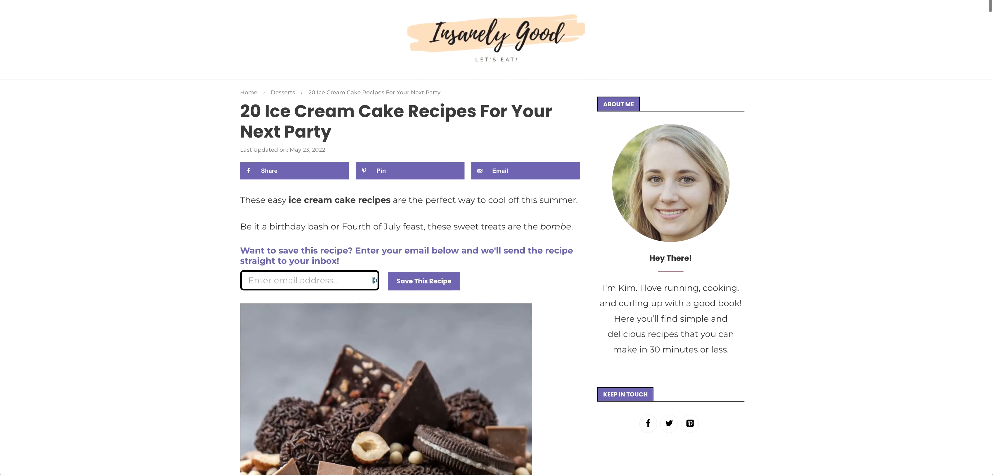
mouse_move(638, 147)
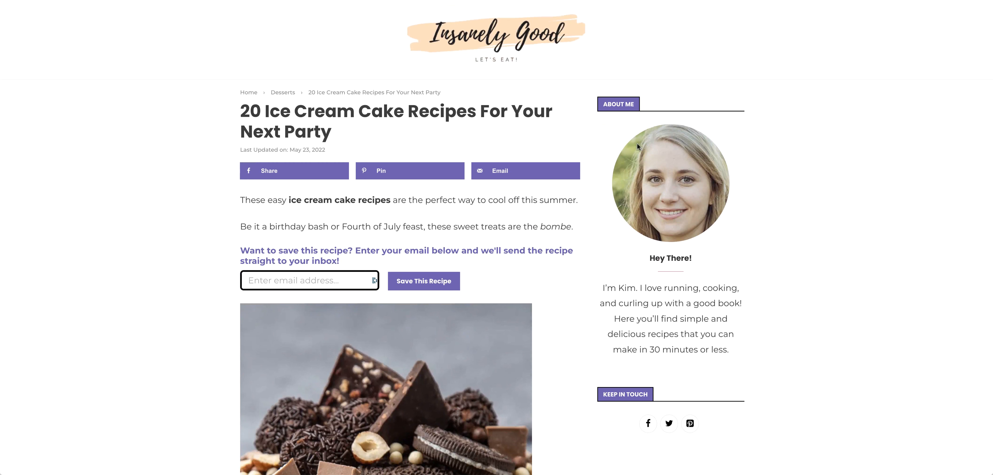
mouse_move(733, 197)
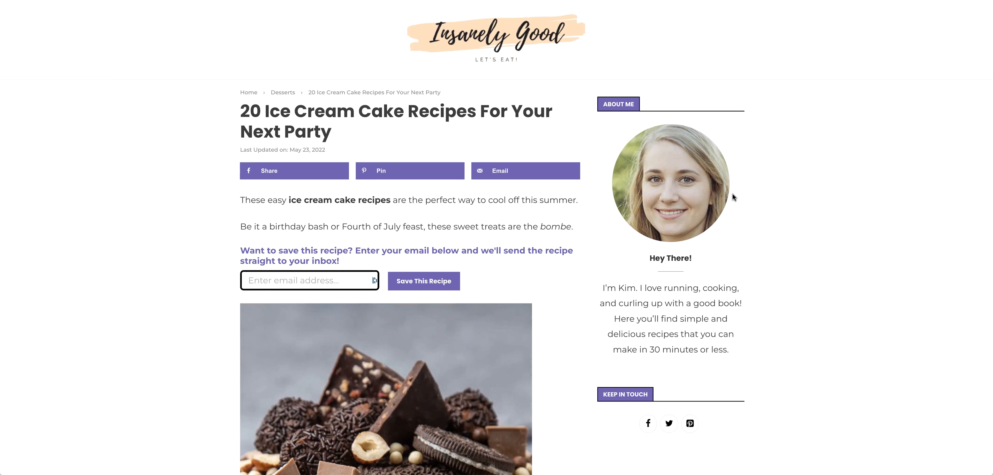
mouse_move(445, 62)
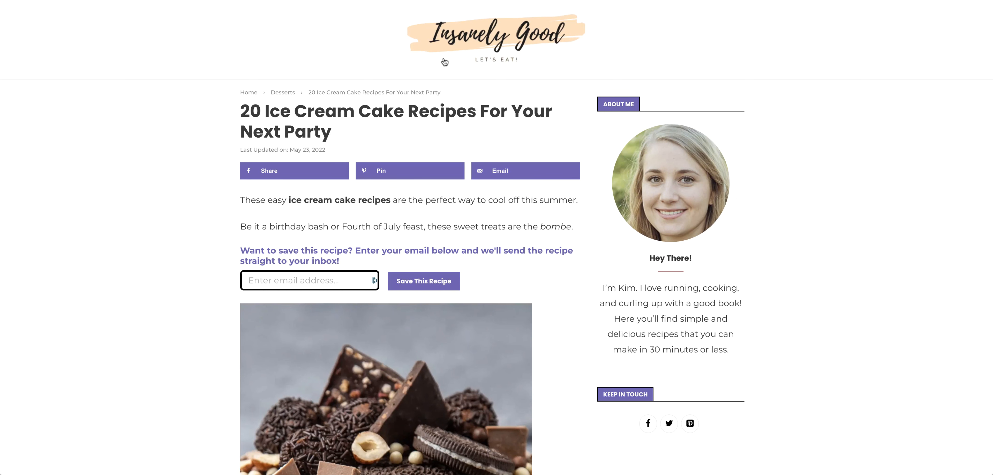
mouse_move(301, 65)
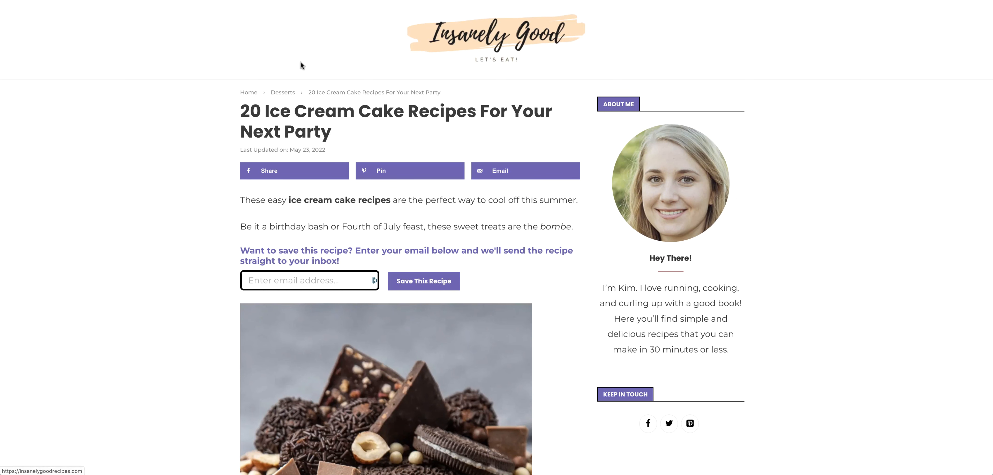
scroll(down, 3)
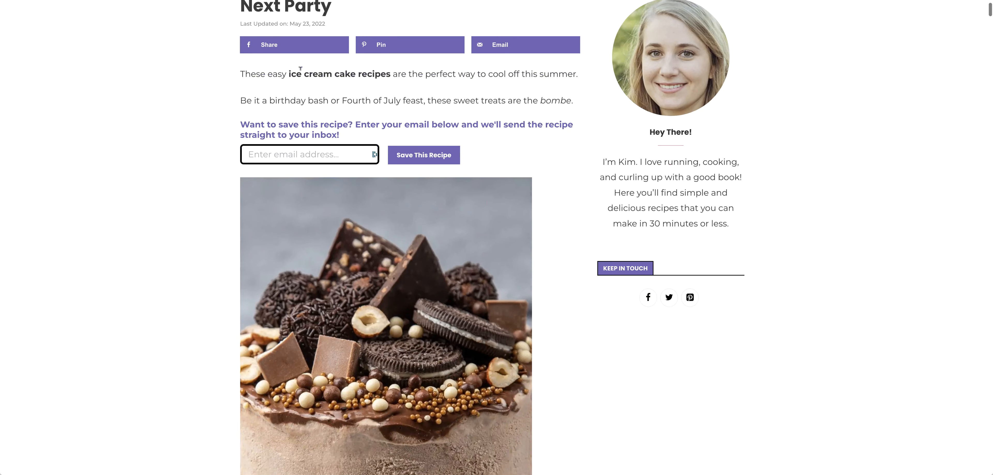
scroll(up, 3)
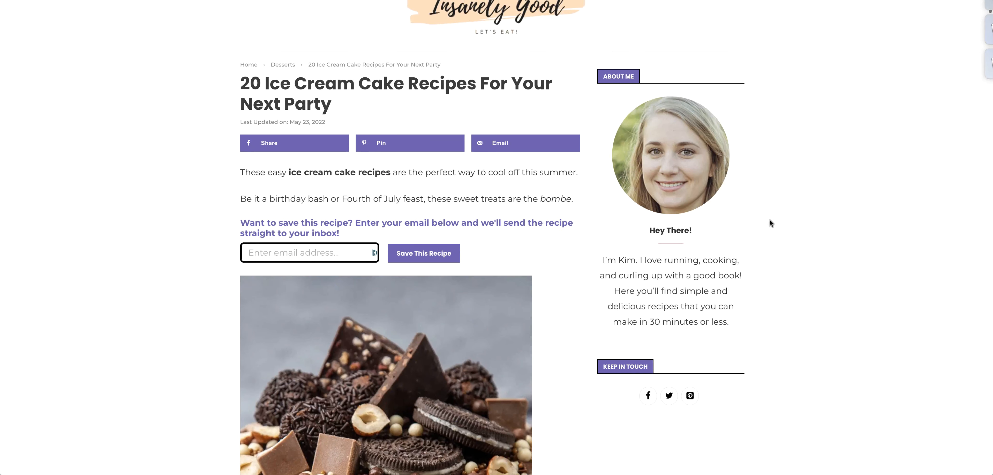
scroll(down, 3)
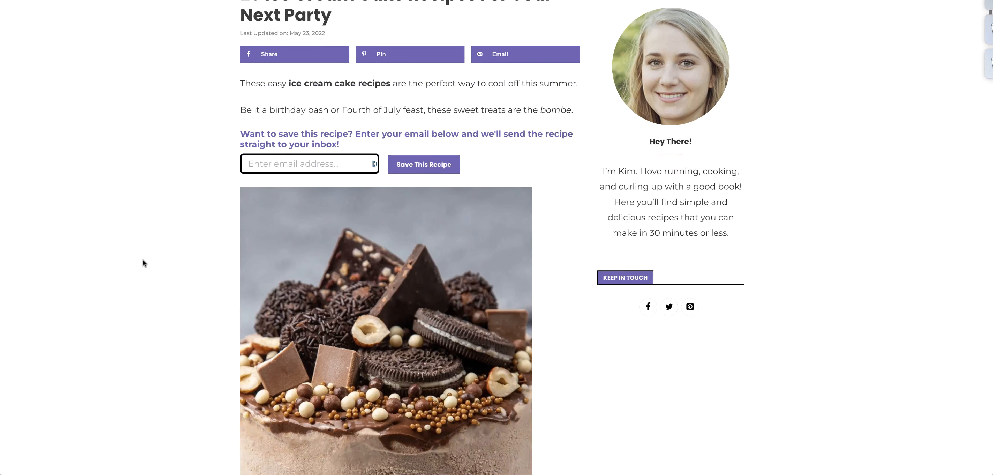
scroll(down, 3)
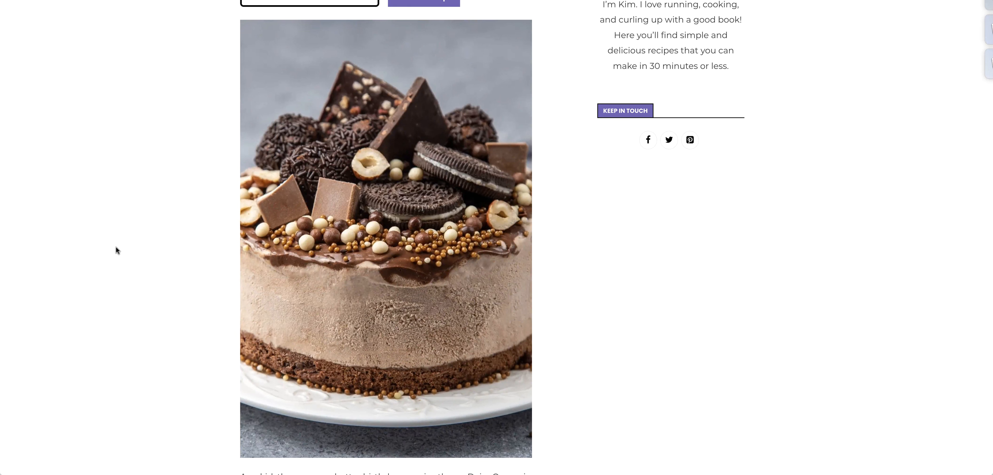
mouse_move(209, 308)
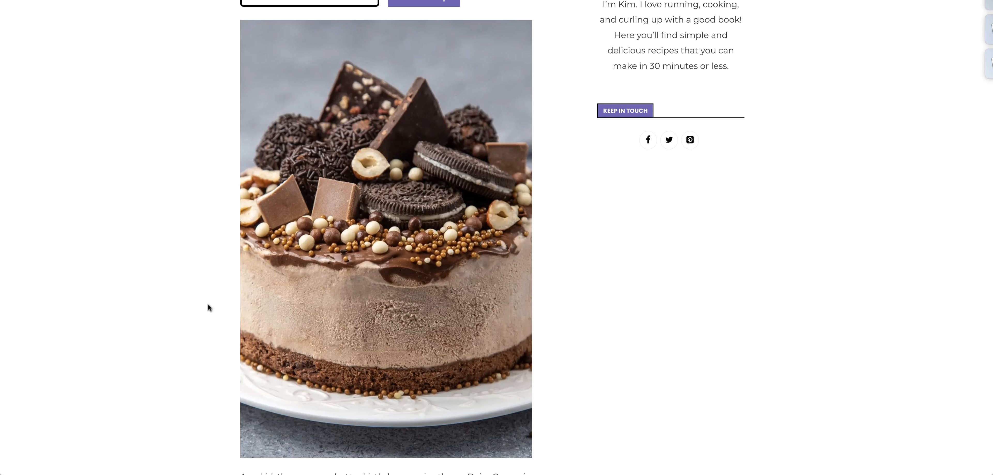
Scroll on to recipe 2, Salted Caramel and Chocolate Ice Cream Bombe
scroll(down, 3)
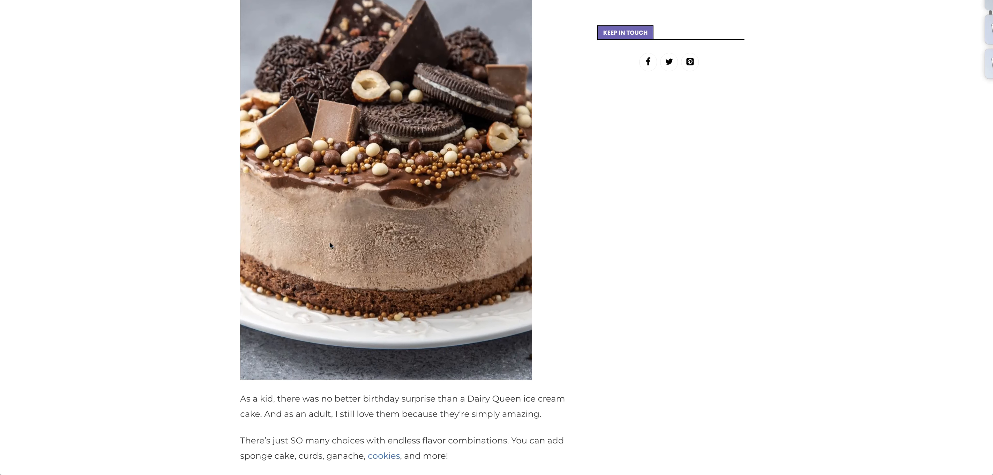
scroll(down, 3)
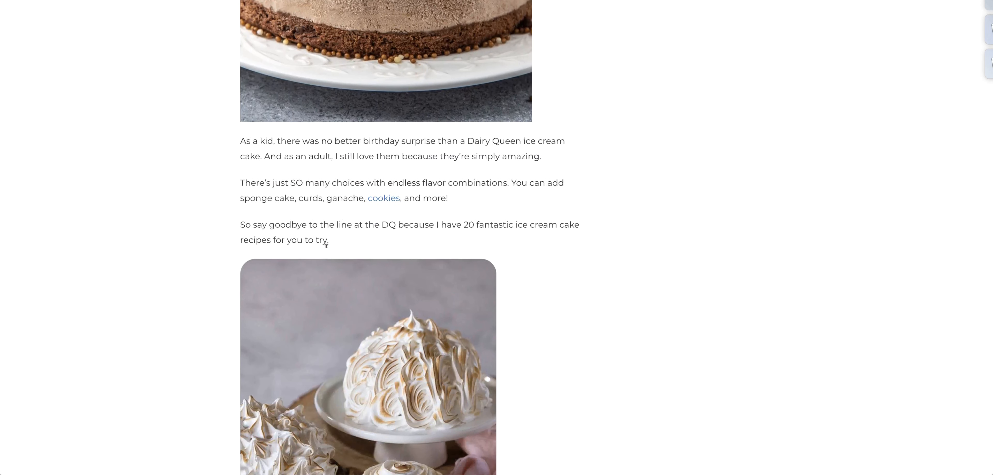
scroll(up, 3)
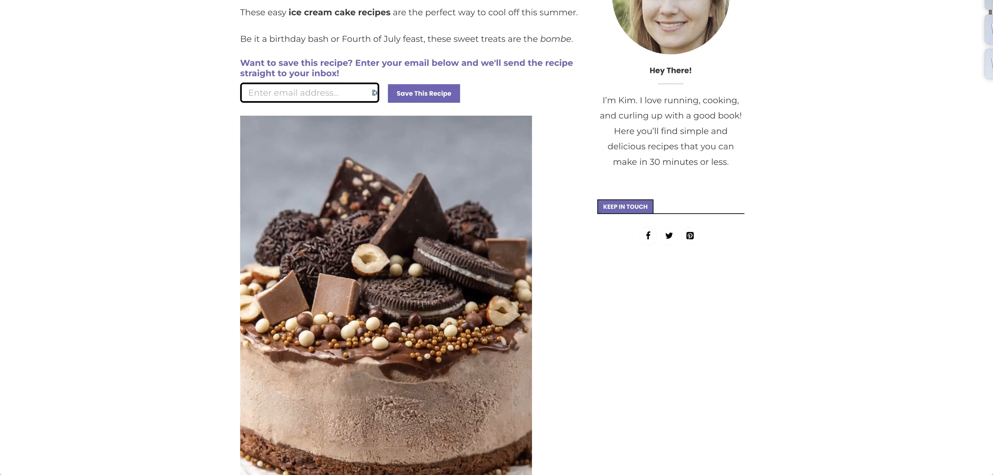
scroll(down, 3)
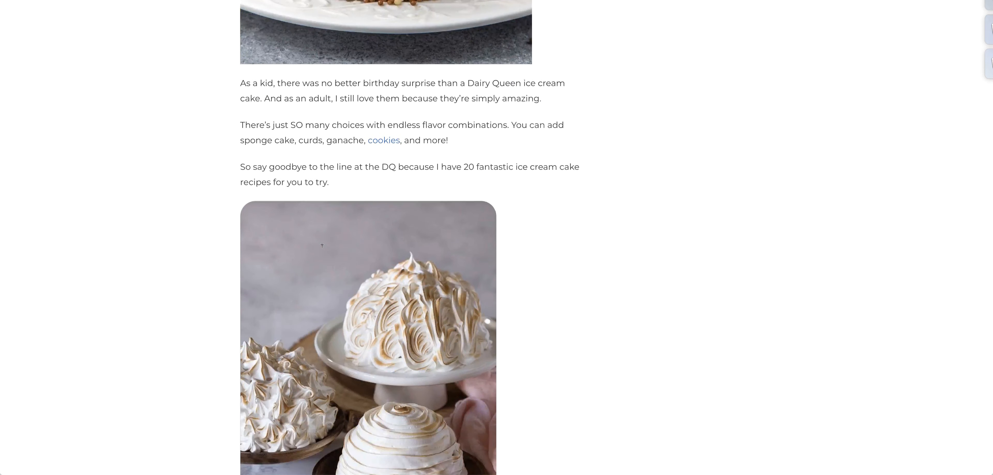
scroll(down, 3)
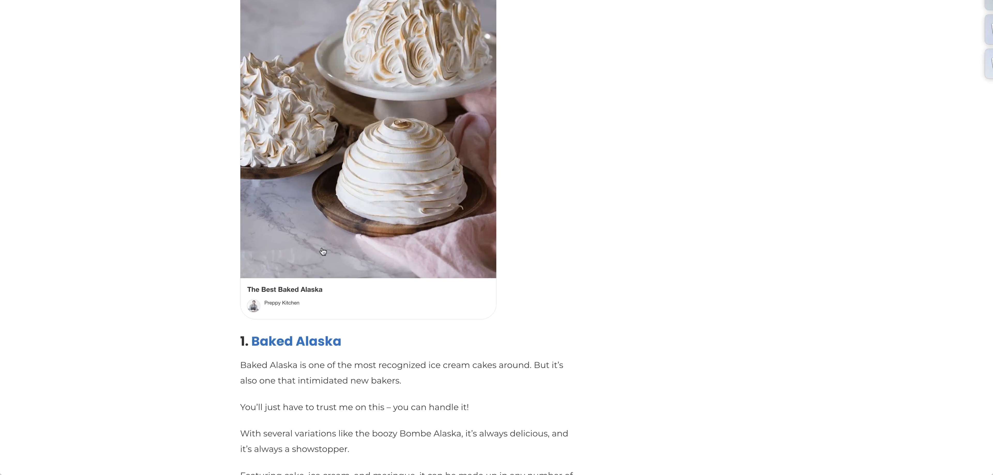
scroll(down, 3)
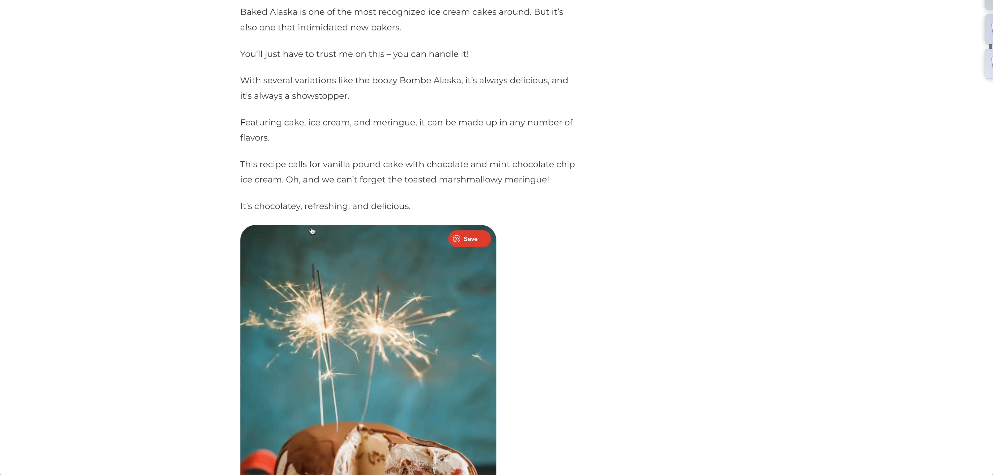
scroll(down, 3)
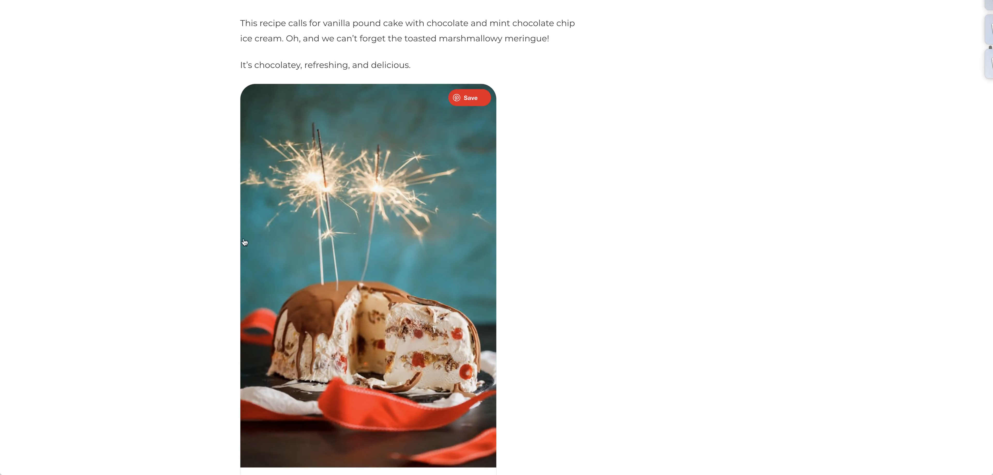
scroll(down, 3)
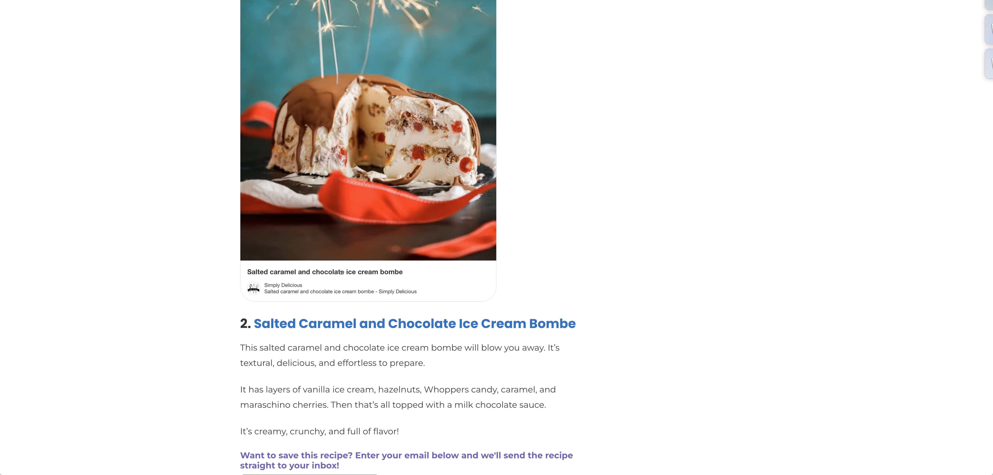
scroll(down, 3)
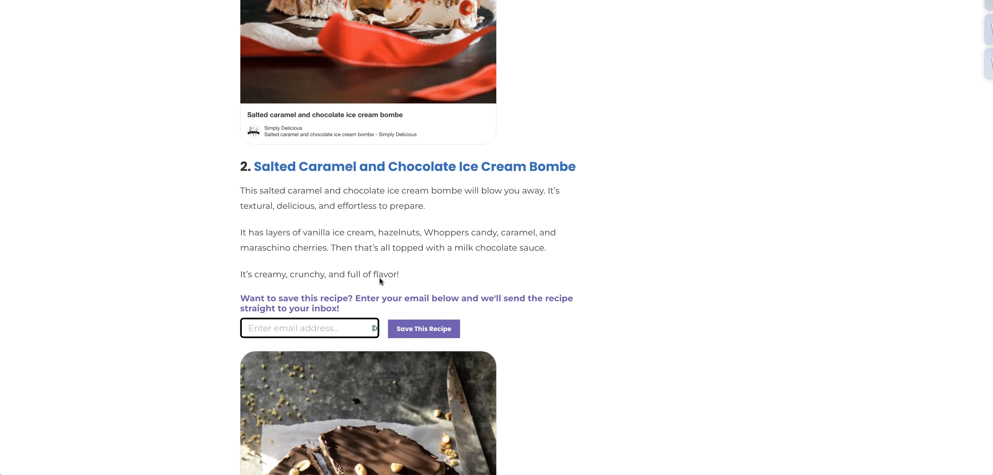
Scroll past the Nonnie's cake pin image to the #3 heading and its description
scroll(down, 3)
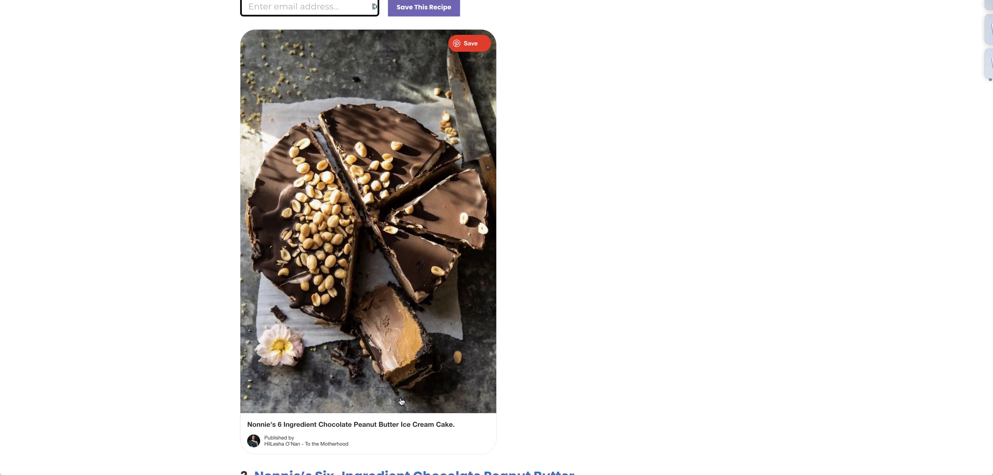
scroll(down, 3)
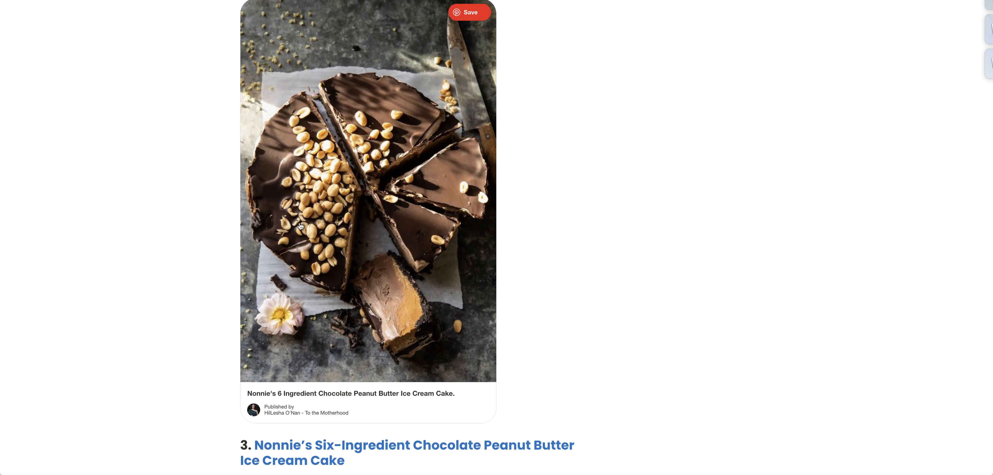
mouse_move(392, 248)
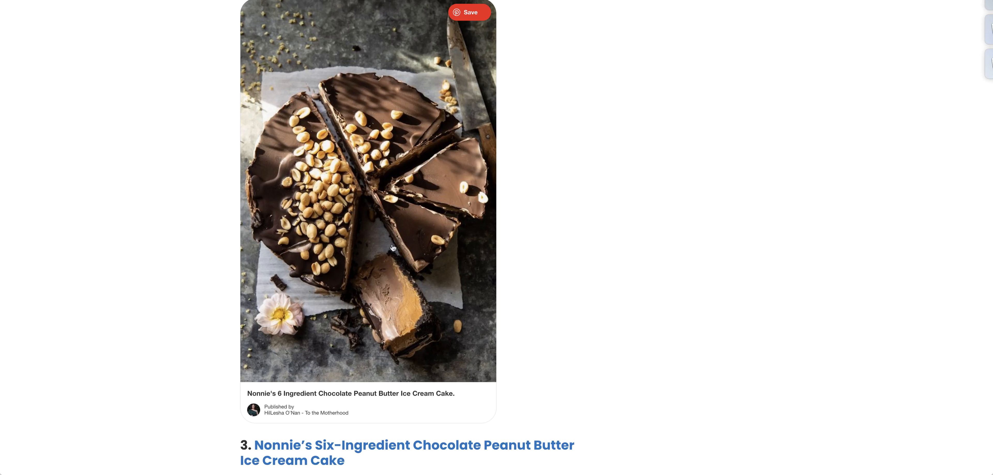
mouse_move(348, 151)
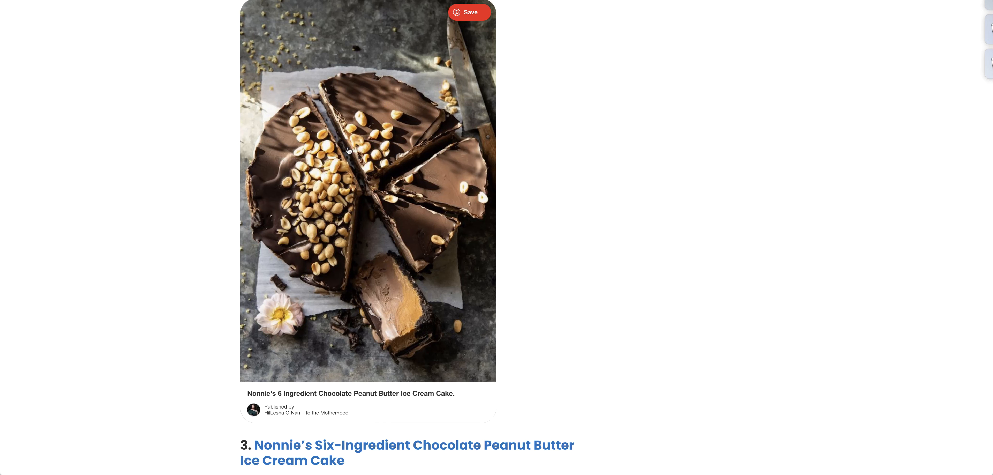
scroll(down, 3)
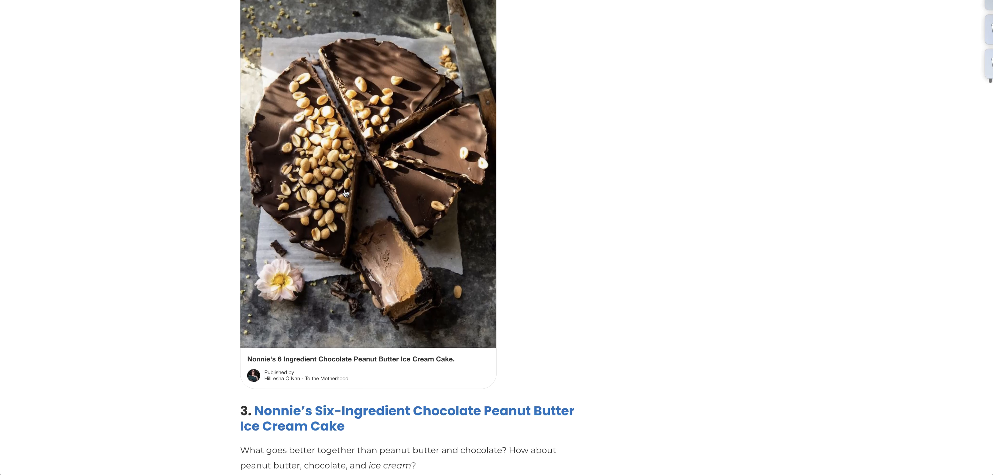
scroll(down, 3)
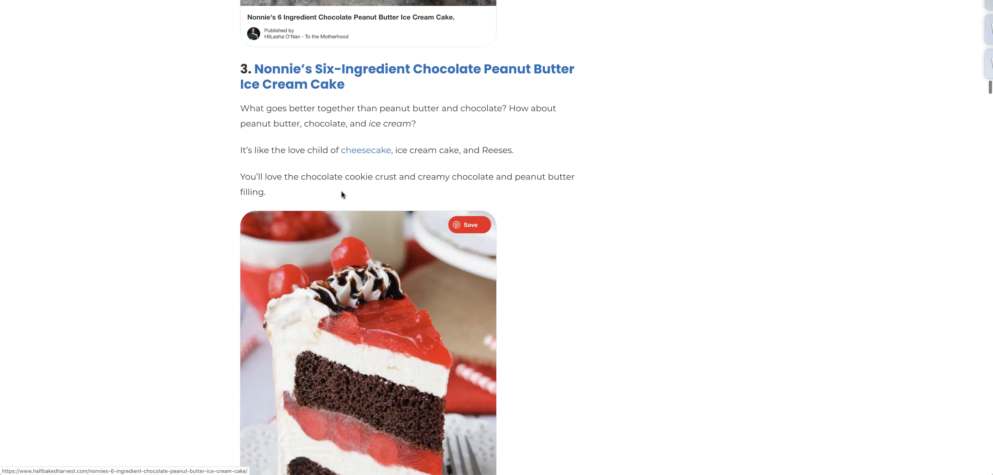
Scroll down through the middle roundup entries beyond recipe 4
scroll(down, 3)
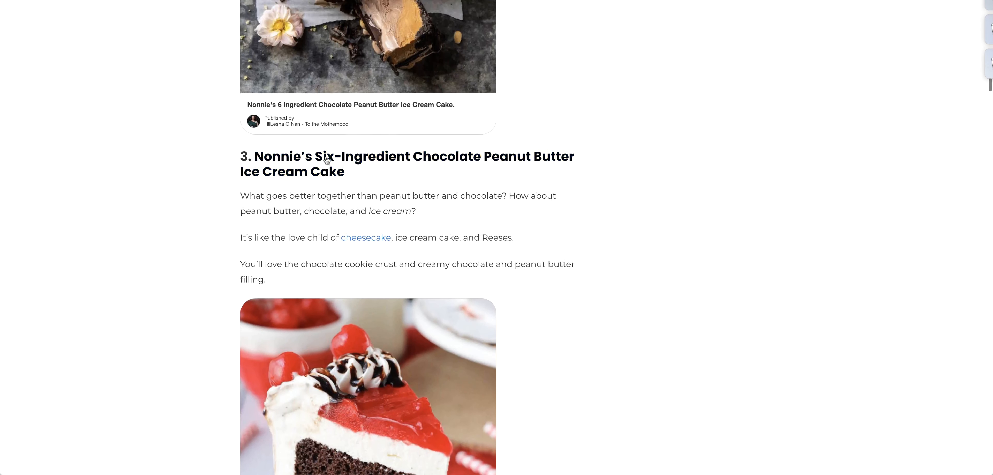
scroll(down, 3)
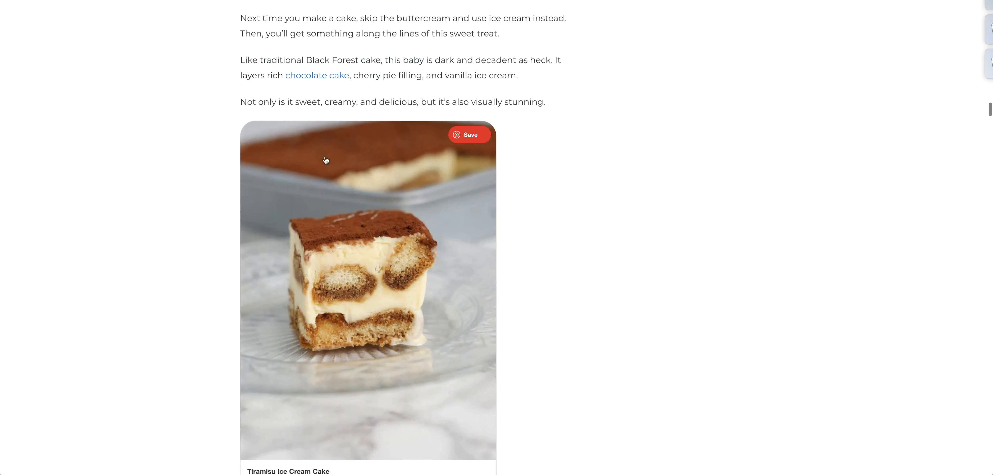
scroll(down, 3)
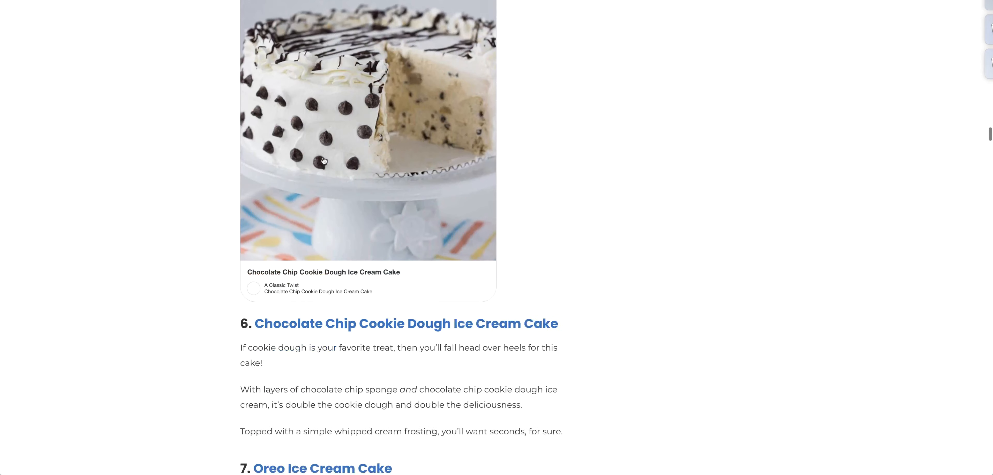
scroll(down, 3)
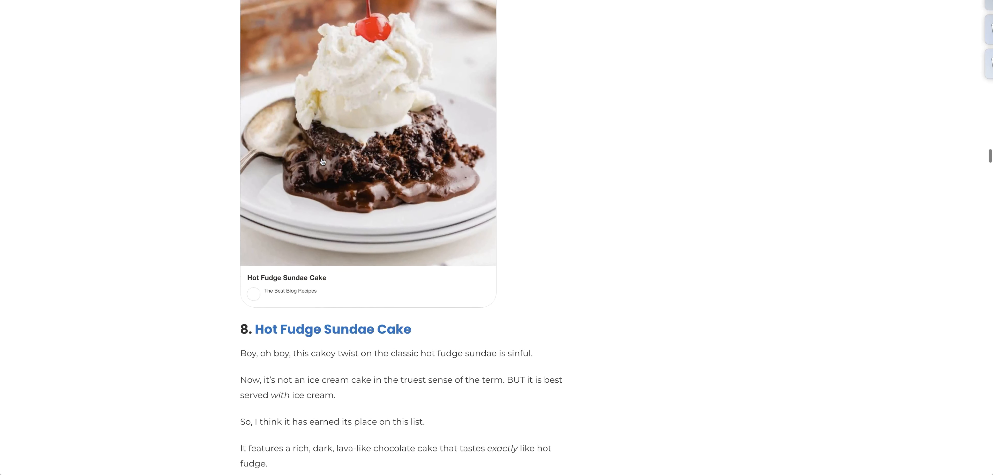
scroll(down, 3)
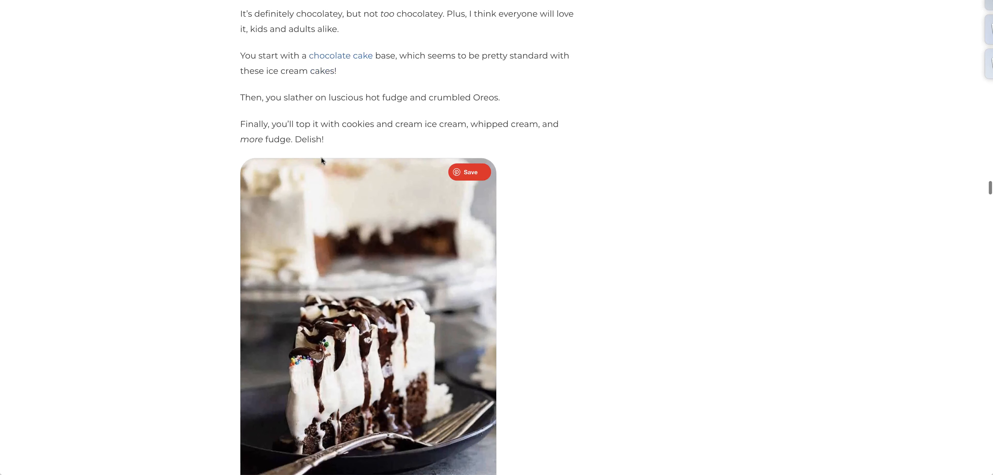
scroll(down, 3)
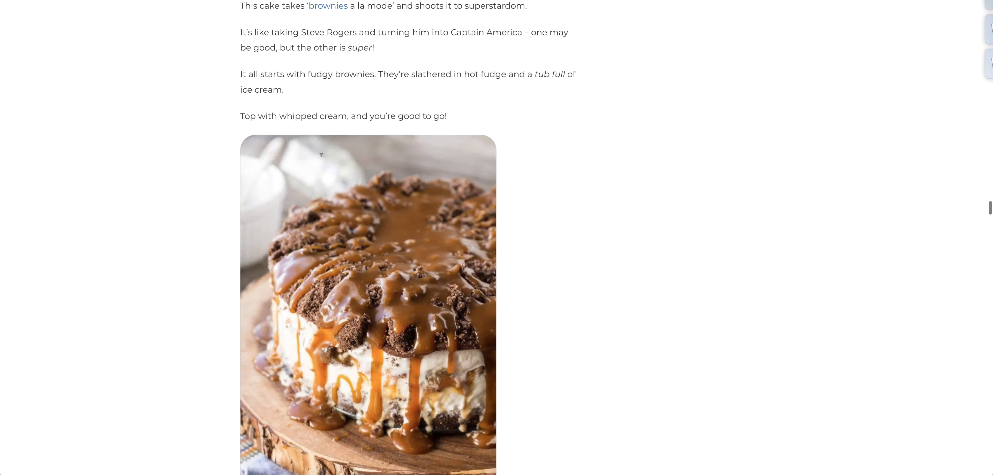
scroll(down, 3)
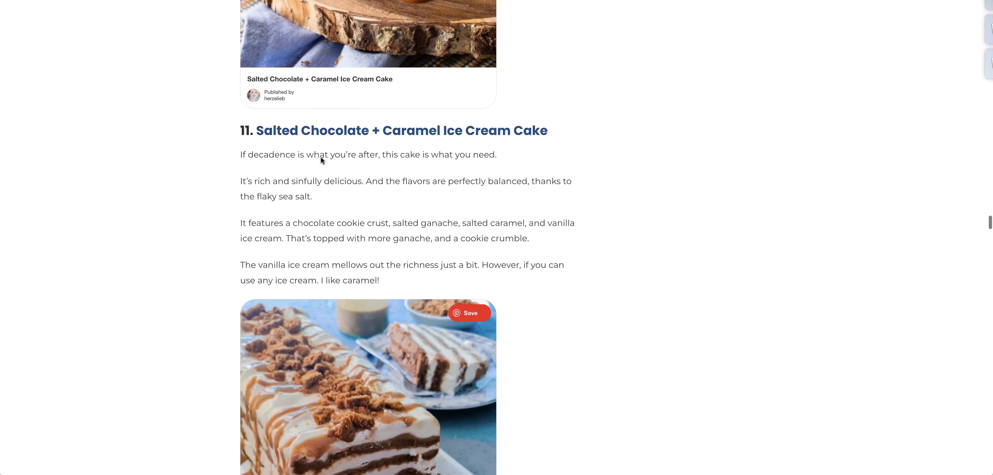
scroll(down, 3)
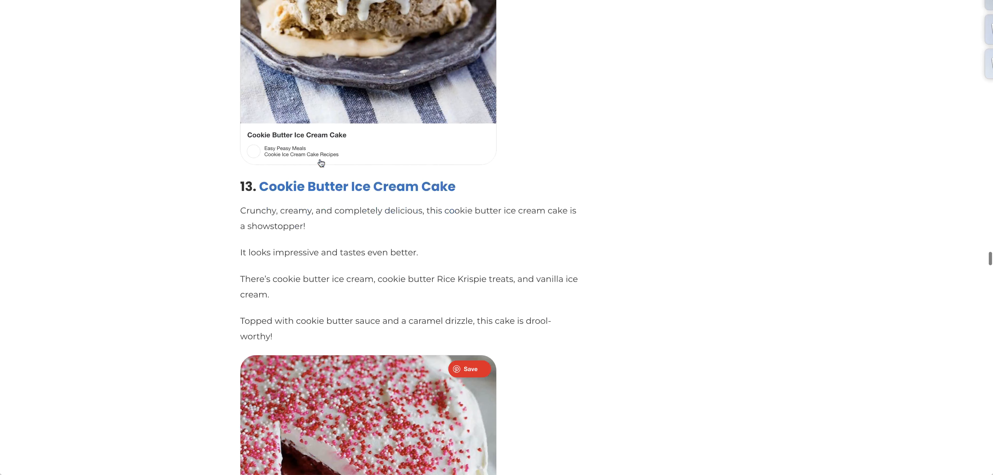
scroll(down, 3)
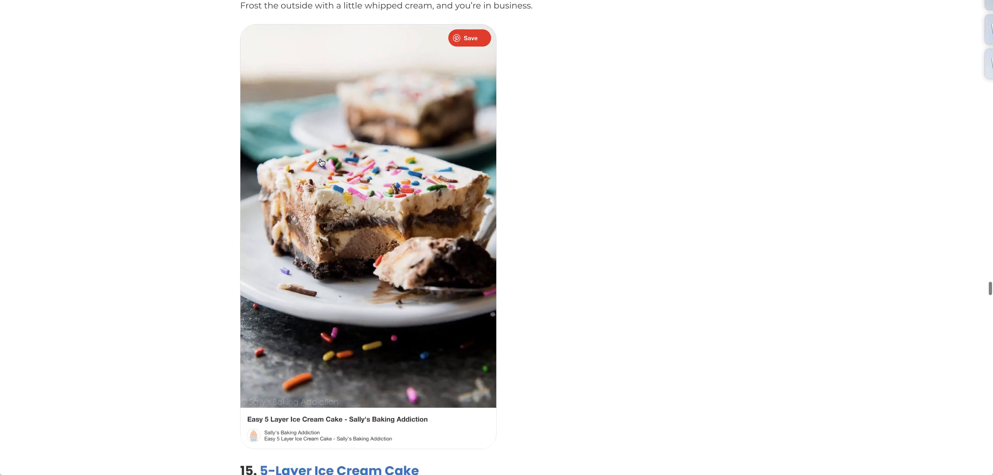
scroll(down, 3)
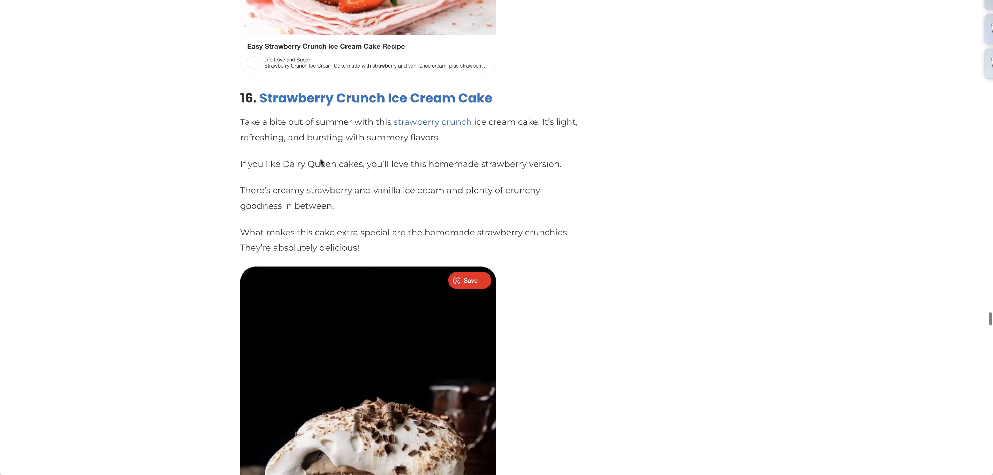
scroll(up, 3)
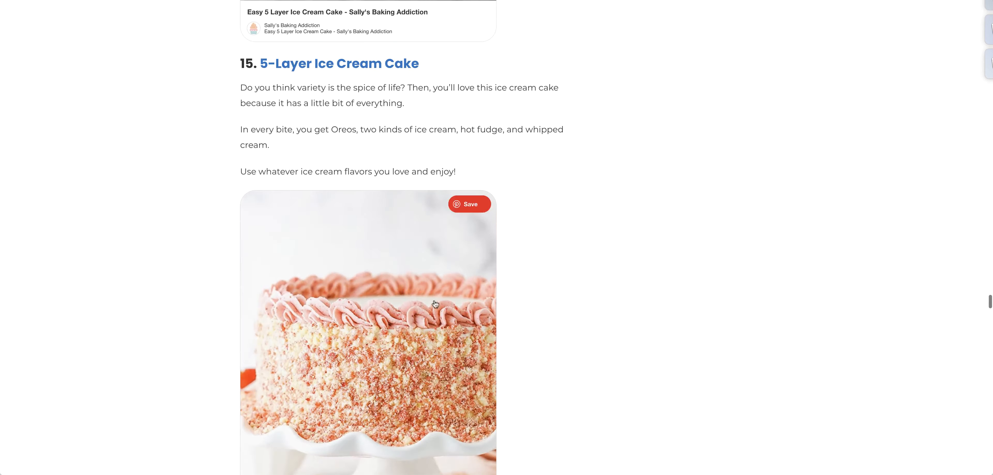
Scroll on through recipe 20 to the summary recipe card
scroll(down, 3)
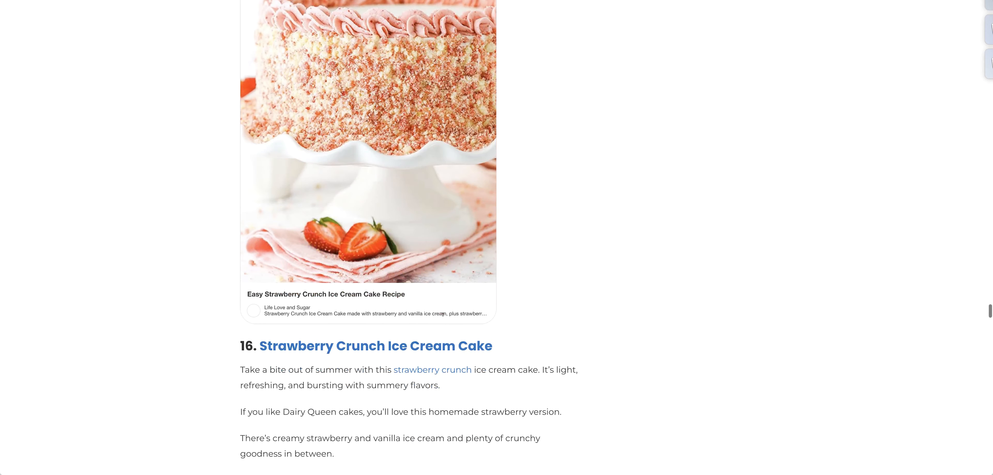
scroll(down, 3)
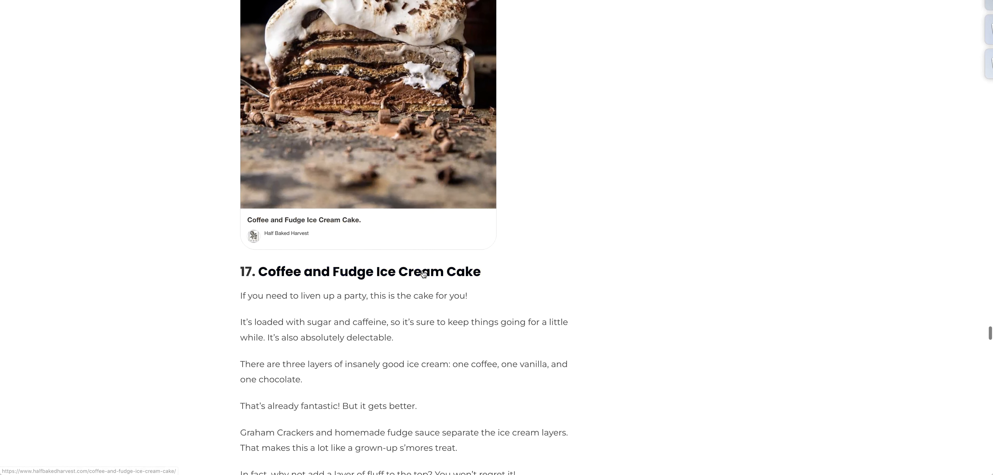
scroll(down, 3)
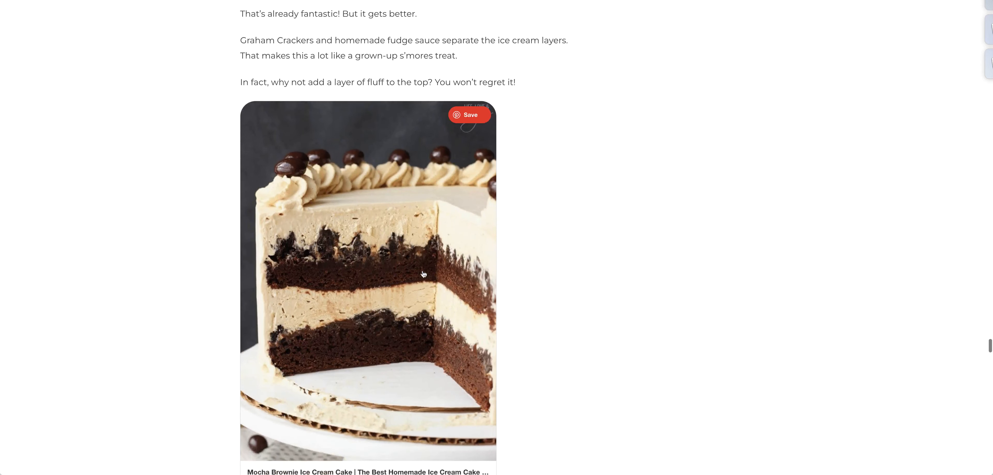
scroll(down, 3)
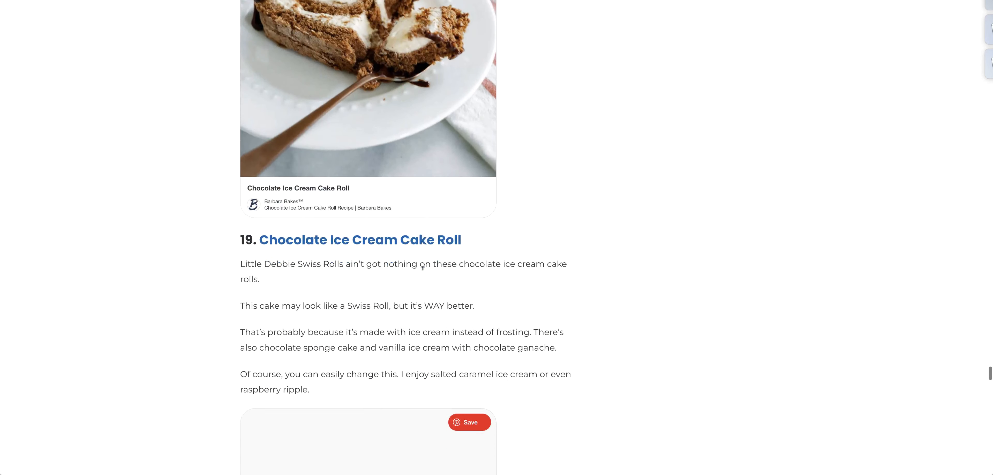
scroll(down, 3)
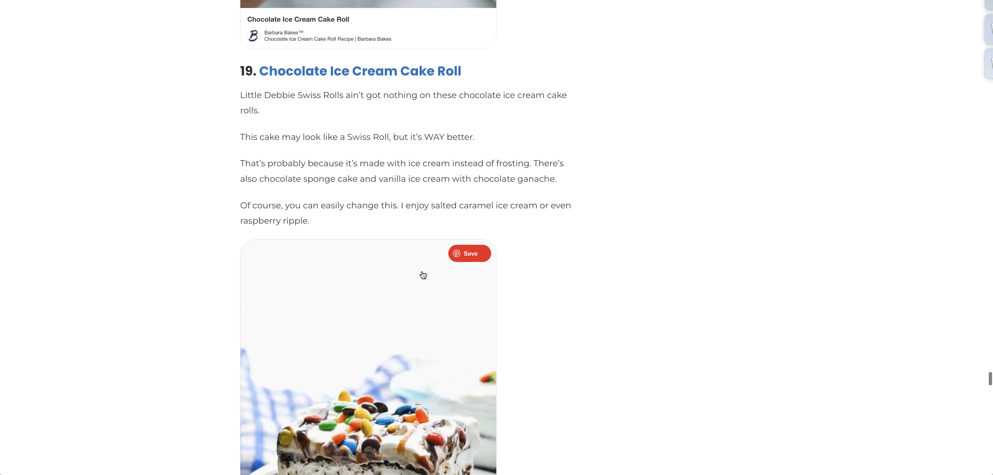
scroll(down, 3)
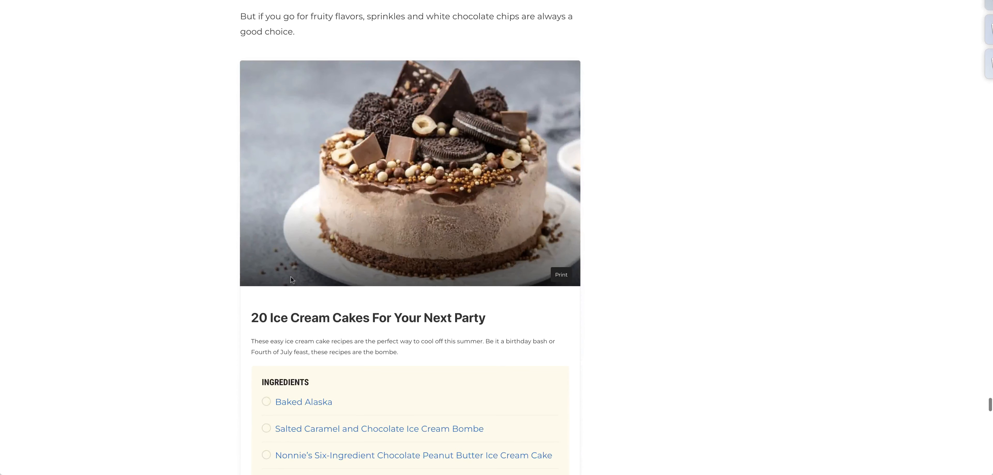
Scroll back up to recipe 12, Lotus Biscoff Ice Cream Cake
scroll(up, 3)
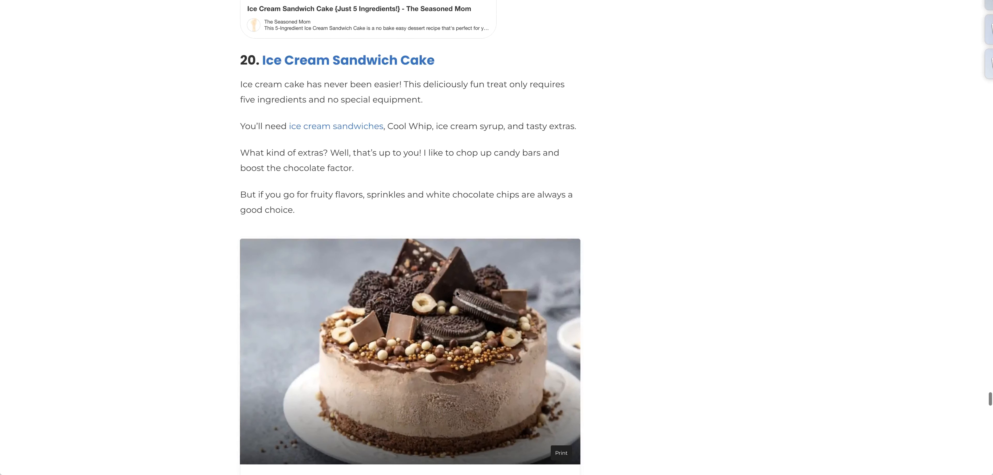
scroll(up, 3)
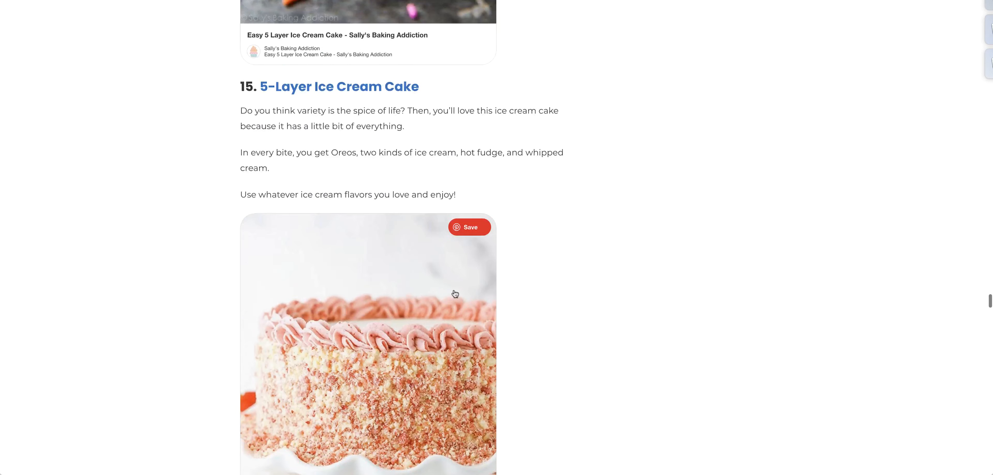
scroll(up, 3)
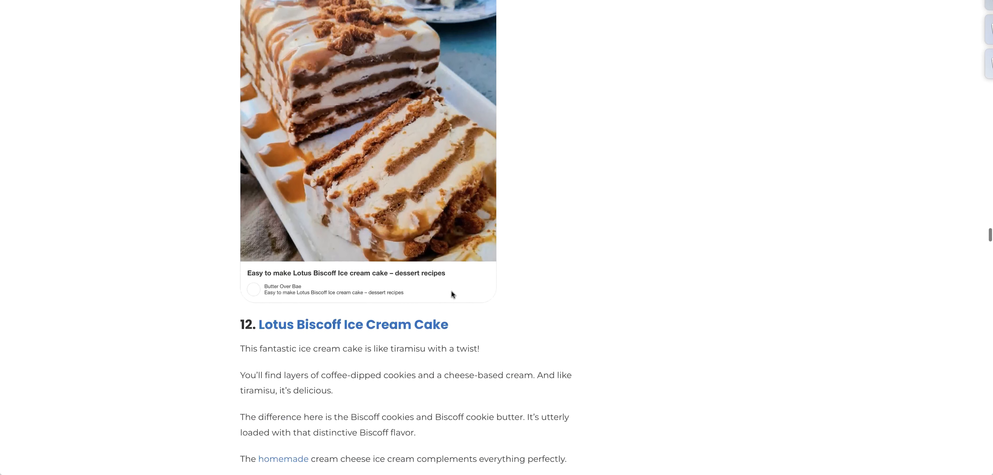
Scroll to entry 3 and open the pin publisher's Pinterest profile, HiLesha O'Nan – To the Motherhood
scroll(down, 3)
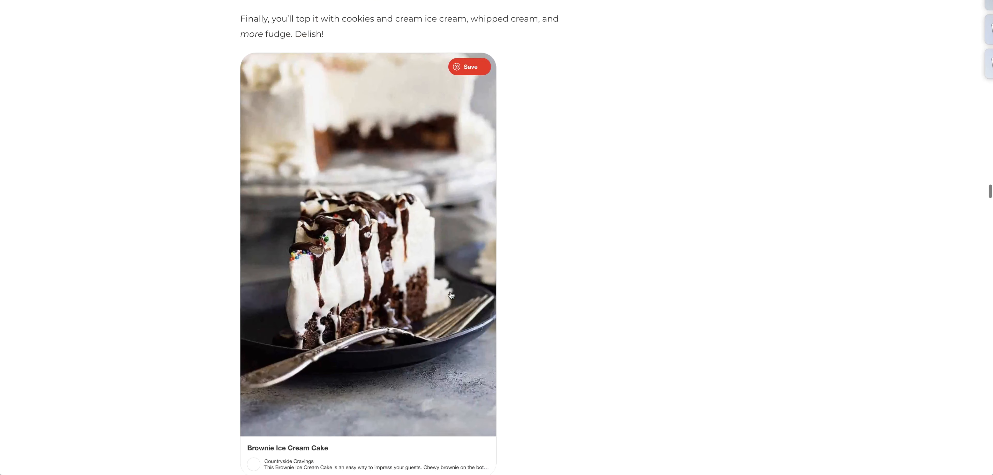
scroll(down, 3)
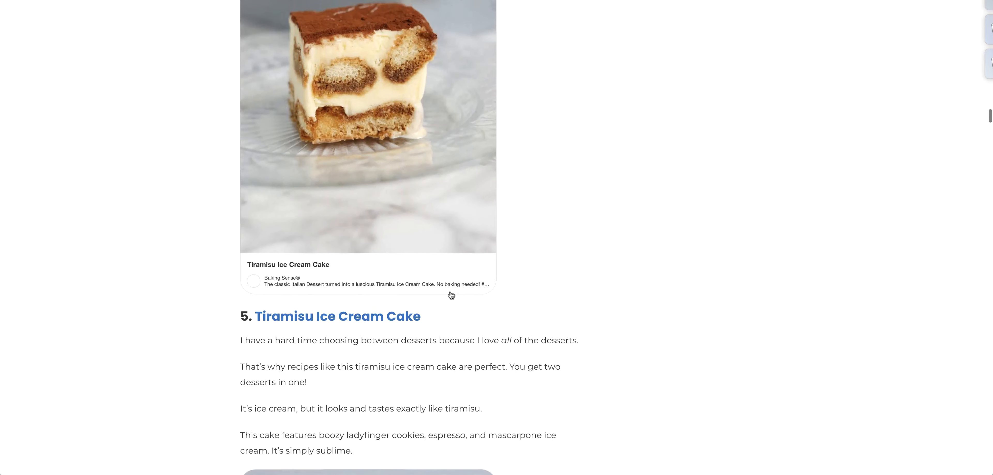
scroll(down, 3)
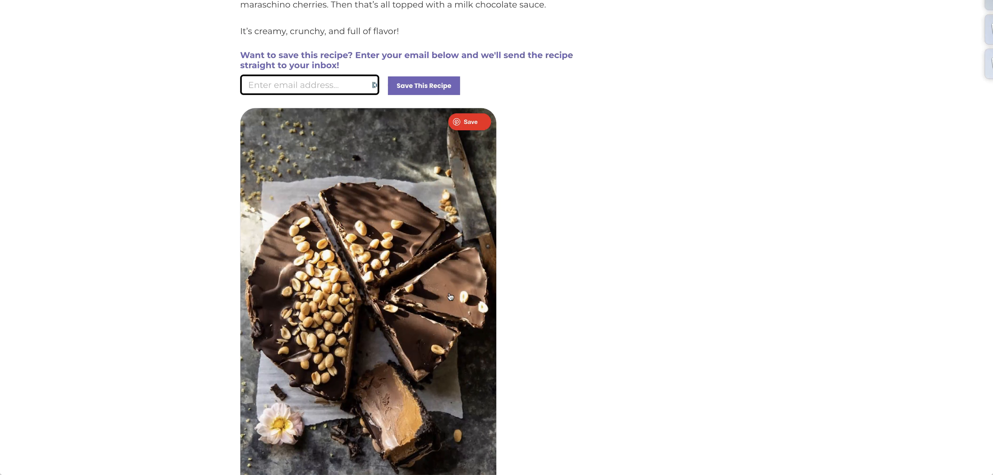
scroll(down, 3)
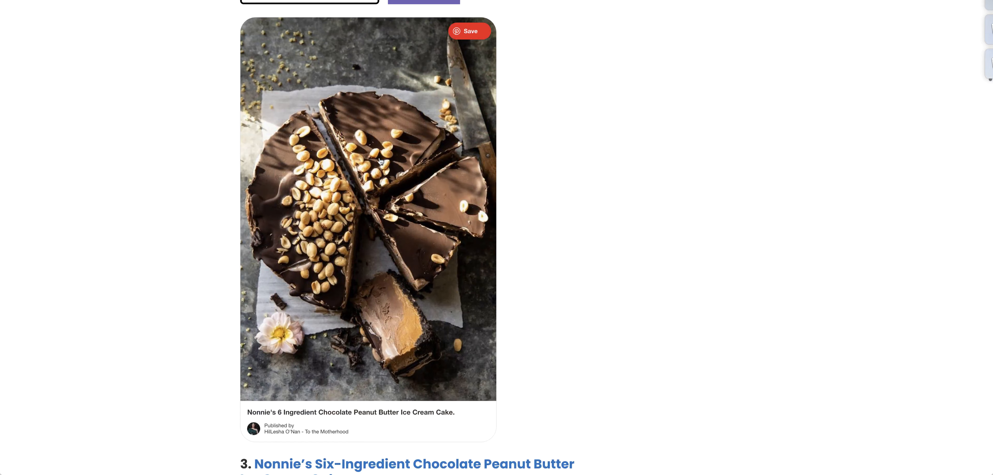
scroll(down, 3)
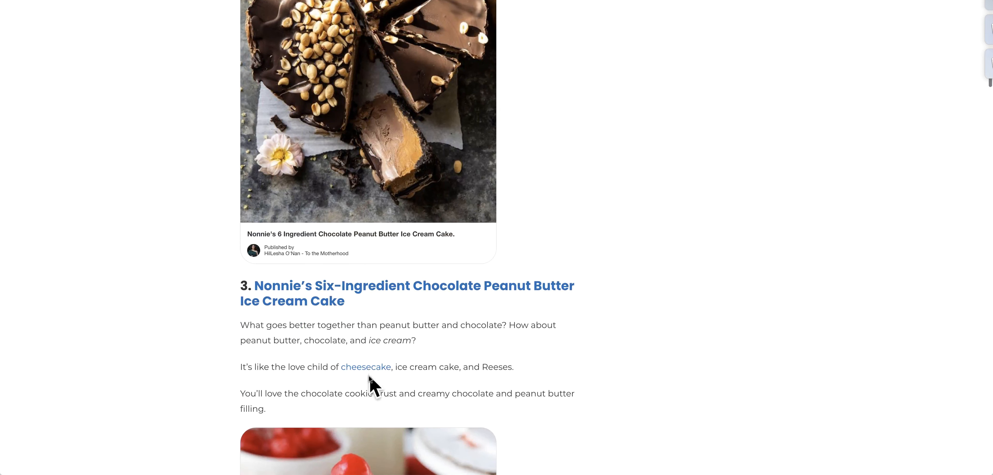
click(305, 249)
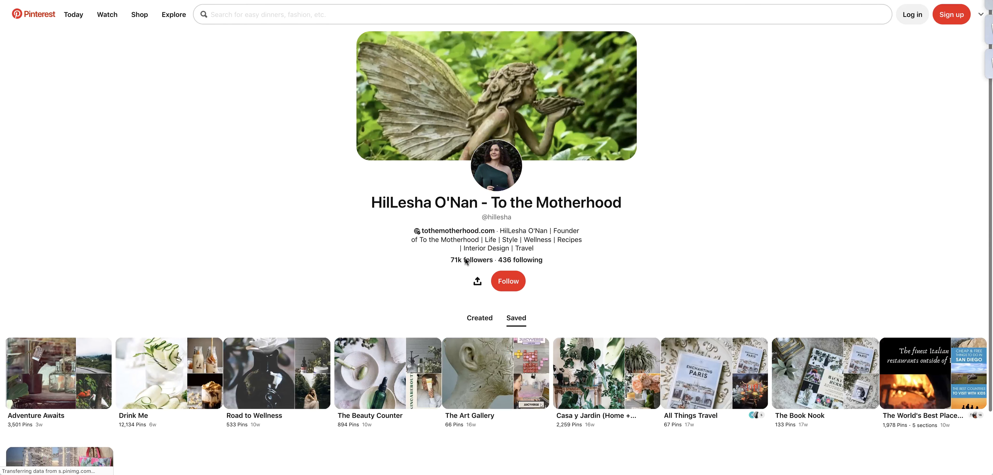
Scroll the roundup back around recipe 3, Nonnie's Chocolate Peanut Butter Ice Cream Cake
scroll(down, 3)
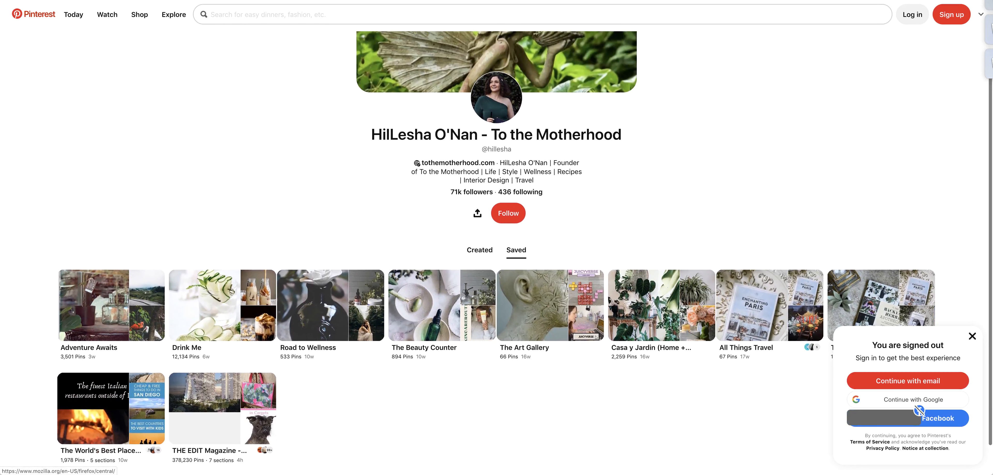
scroll(down, 3)
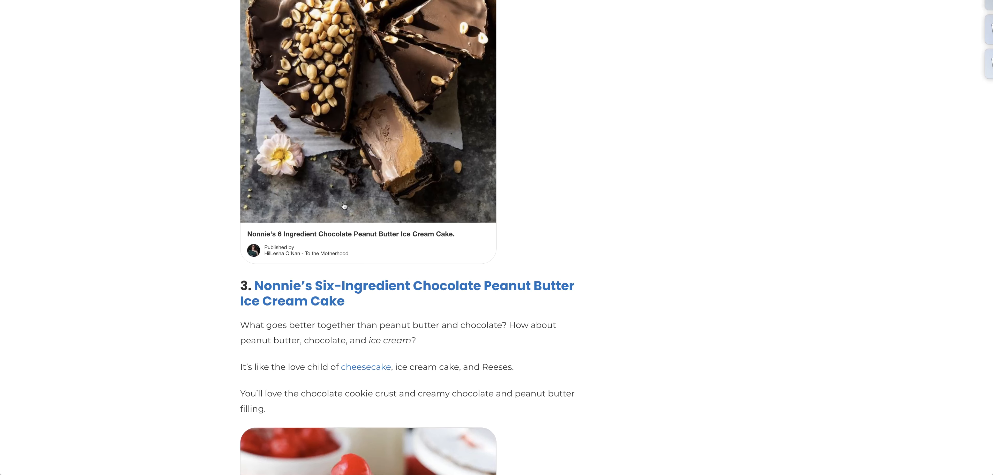
mouse_move(298, 292)
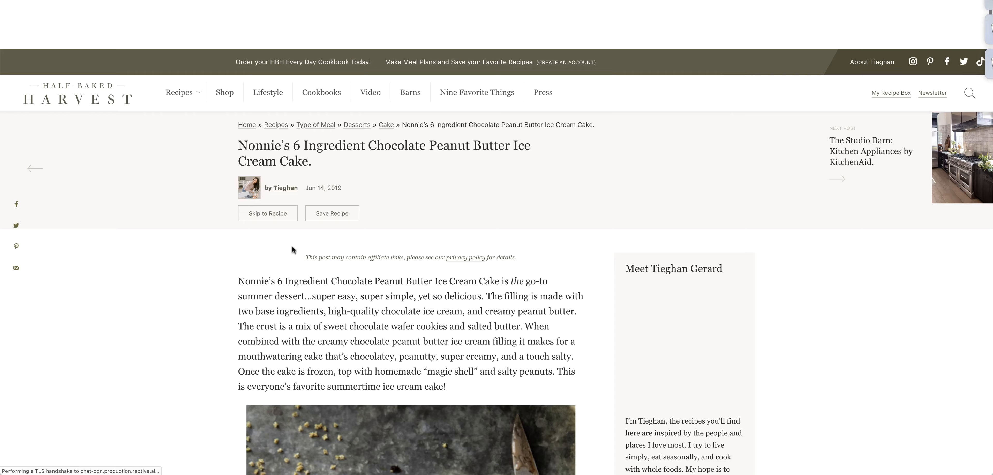
Scroll through the Half Baked Harvest blog story and steps to the Nonnie's ice cream cake recipe card
scroll(down, 3)
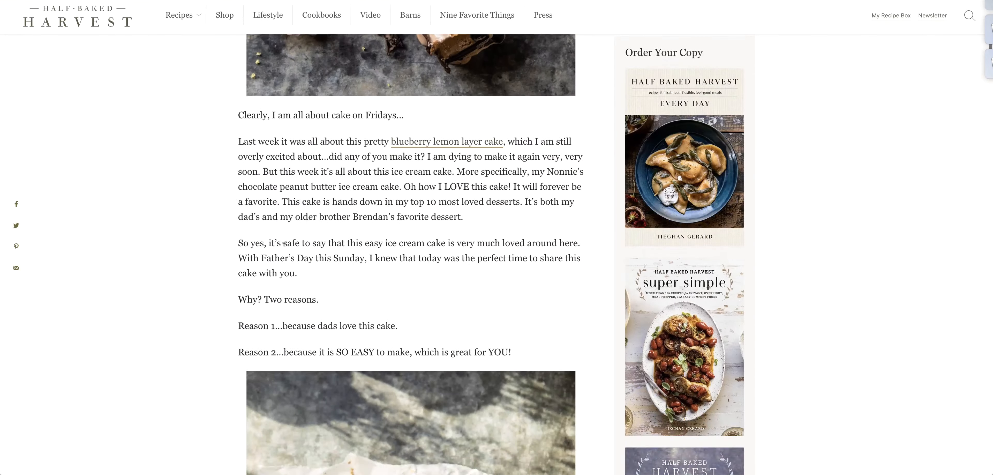
scroll(down, 3)
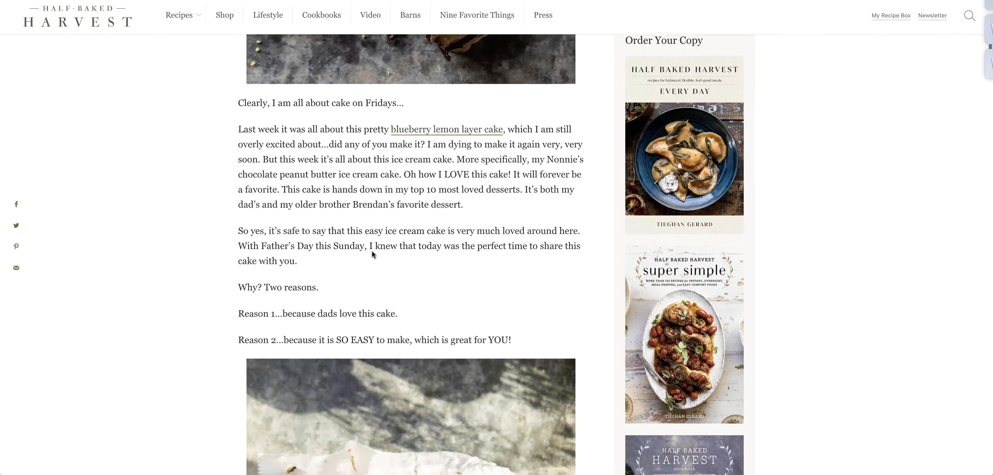
scroll(down, 3)
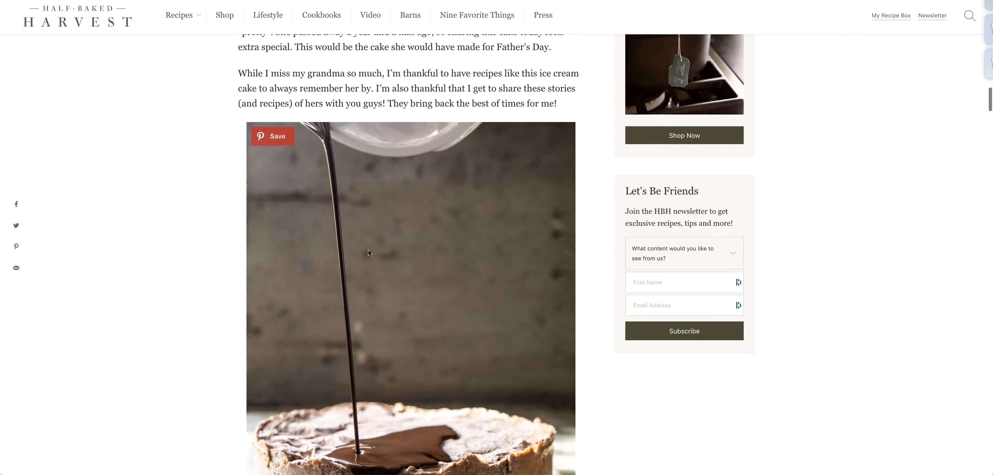
scroll(down, 3)
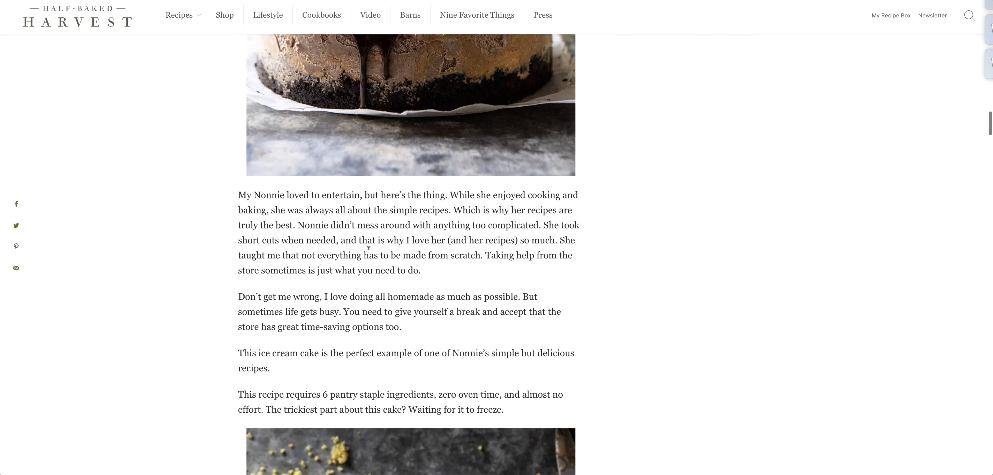
scroll(down, 3)
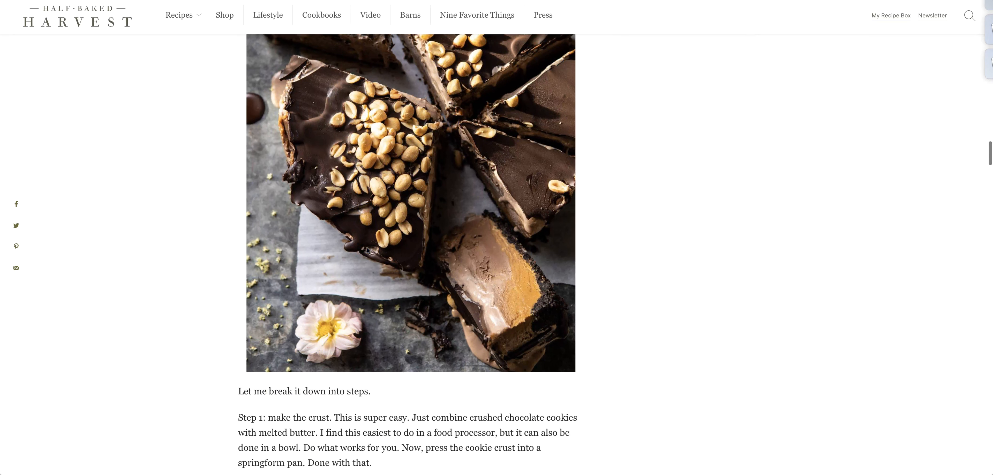
scroll(down, 3)
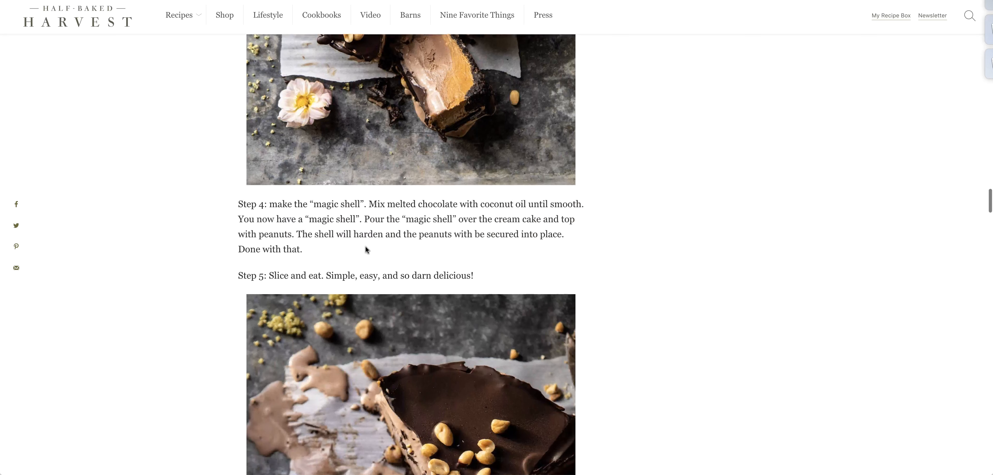
scroll(down, 3)
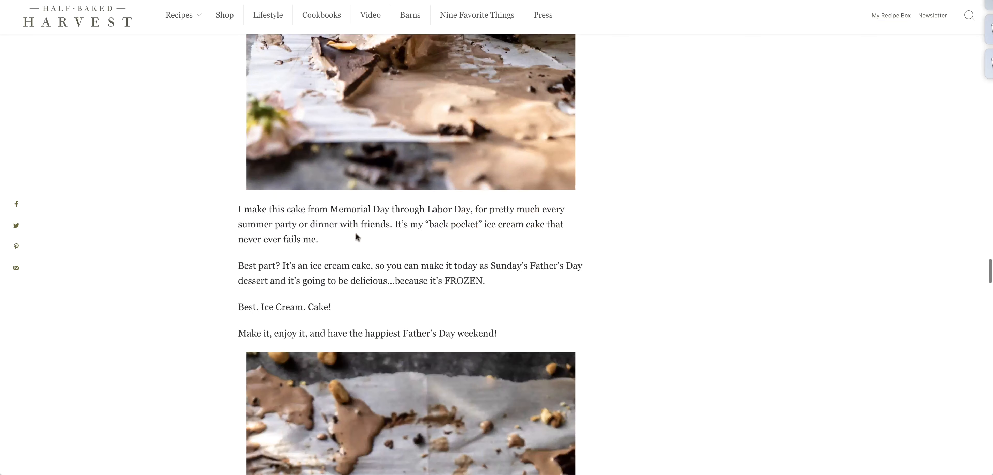
scroll(down, 3)
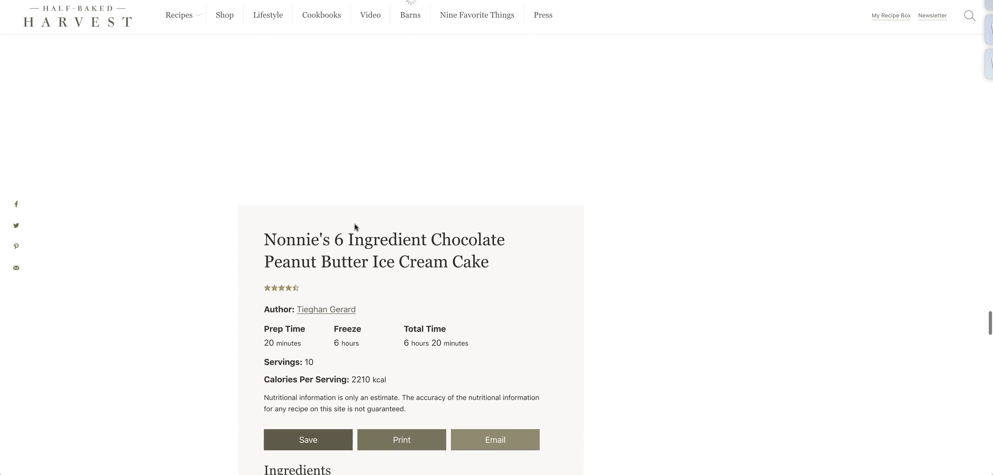
scroll(down, 3)
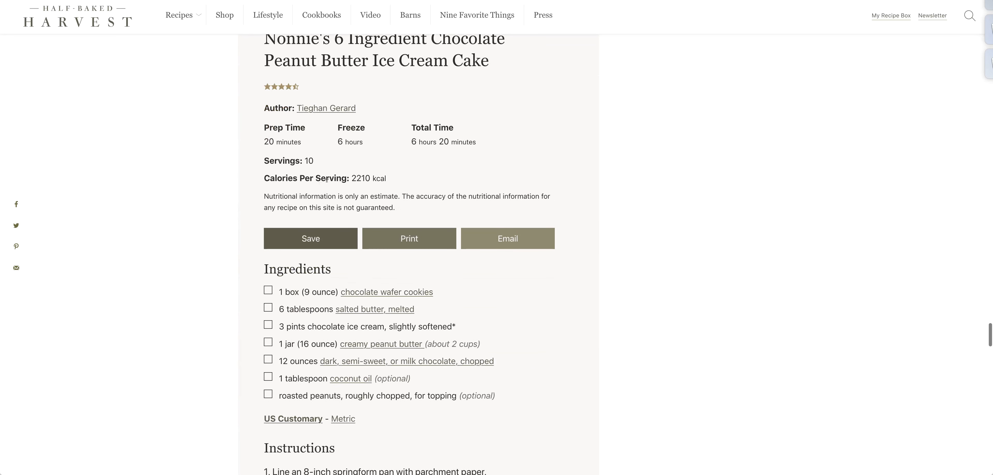
mouse_move(341, 149)
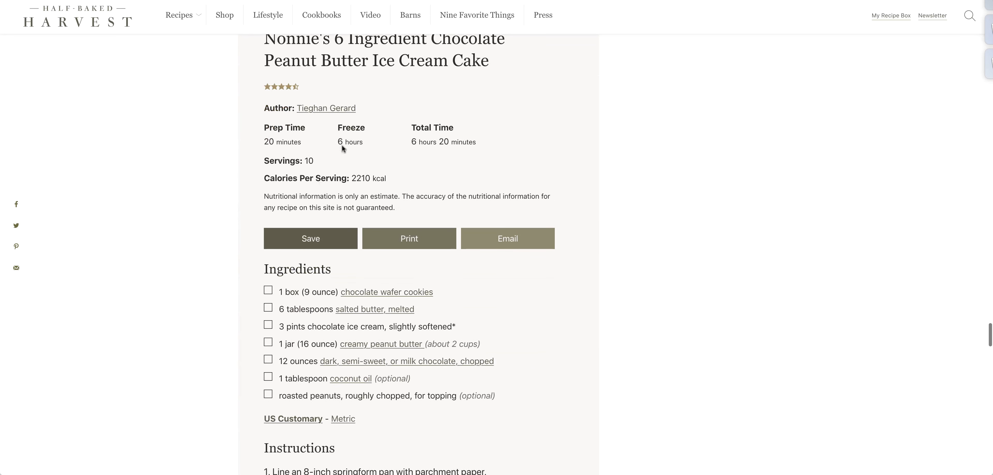
scroll(down, 3)
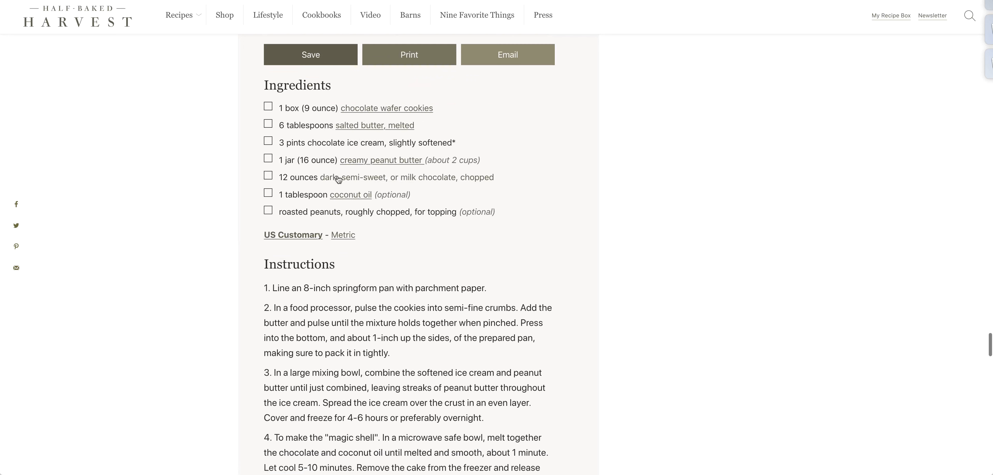
mouse_move(330, 183)
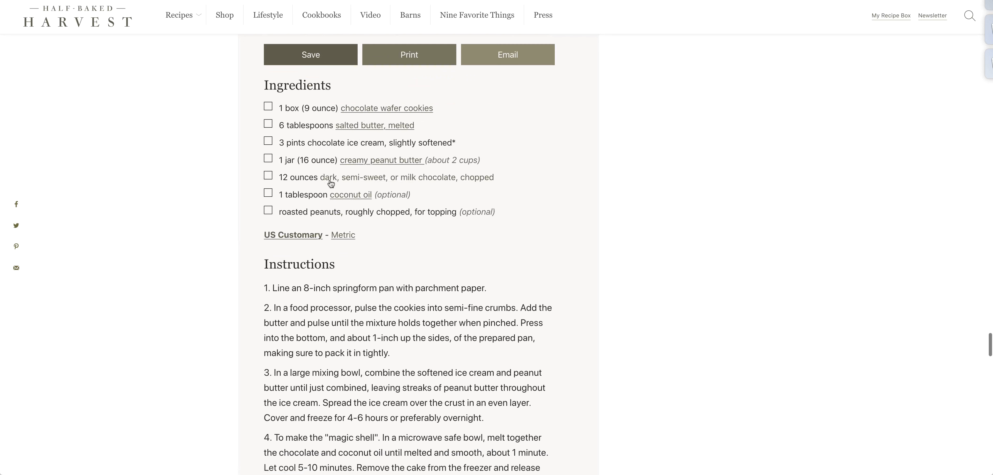
mouse_move(418, 226)
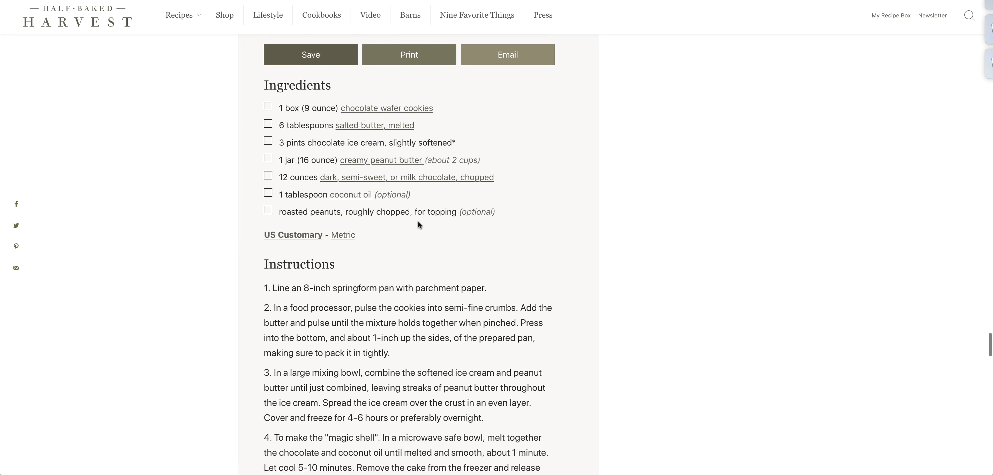
mouse_move(373, 229)
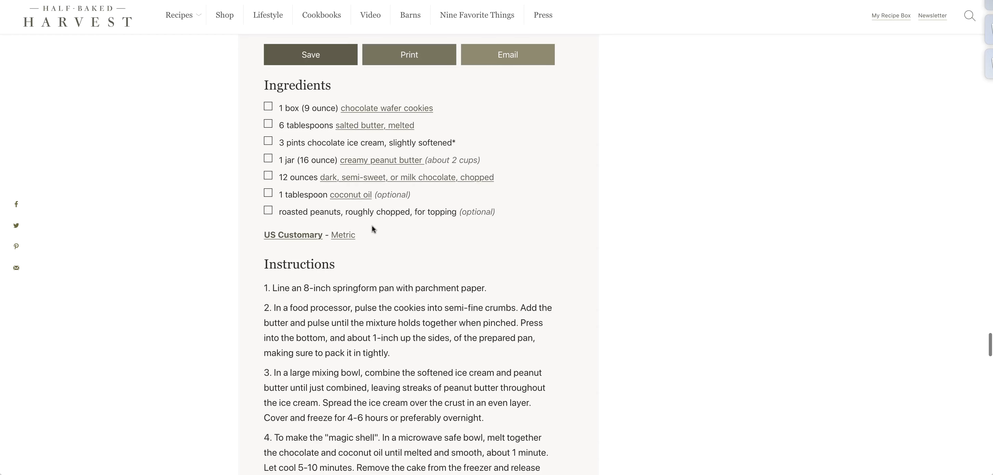
scroll(down, 3)
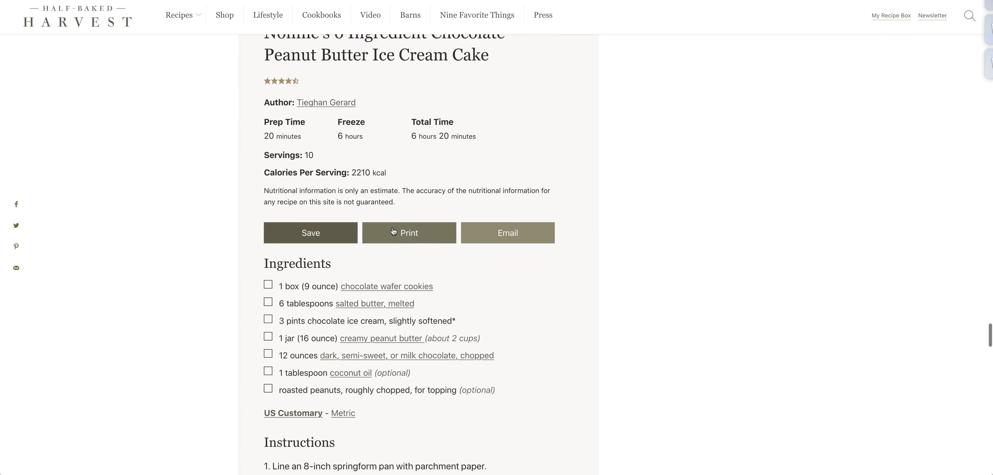
scroll(down, 3)
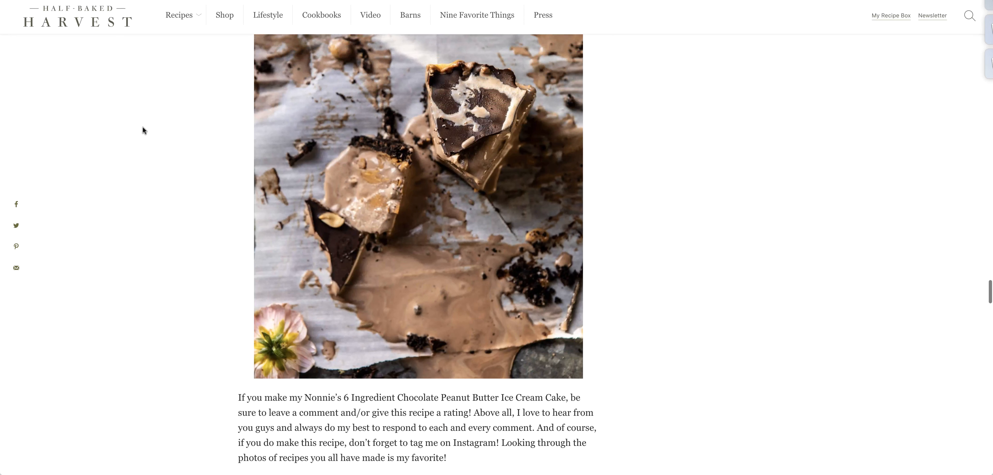
mouse_move(449, 97)
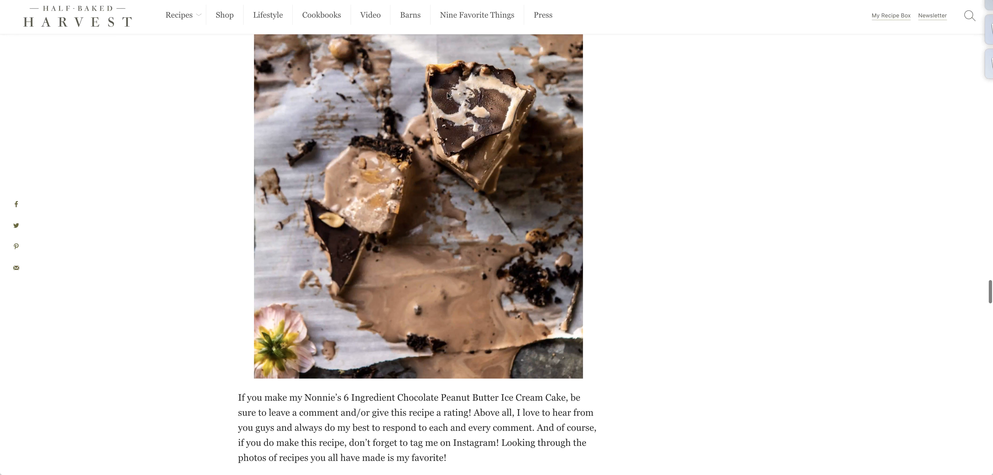
mouse_move(645, 159)
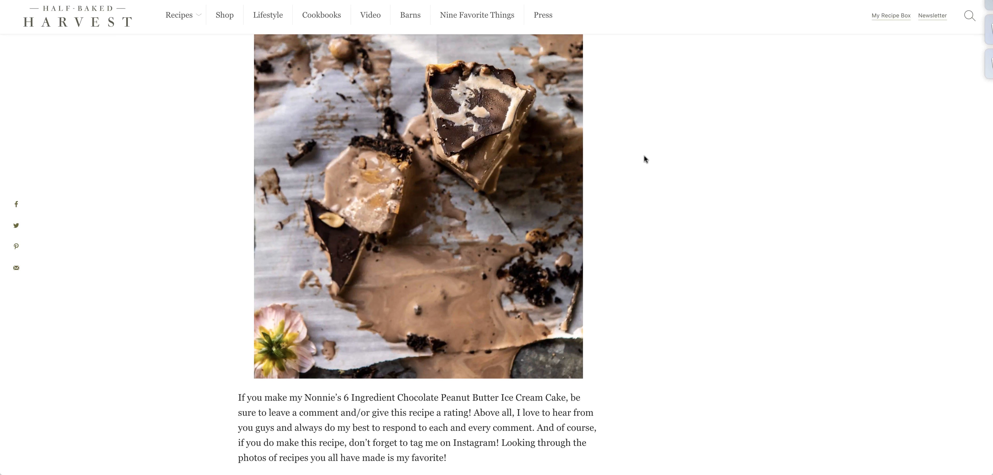